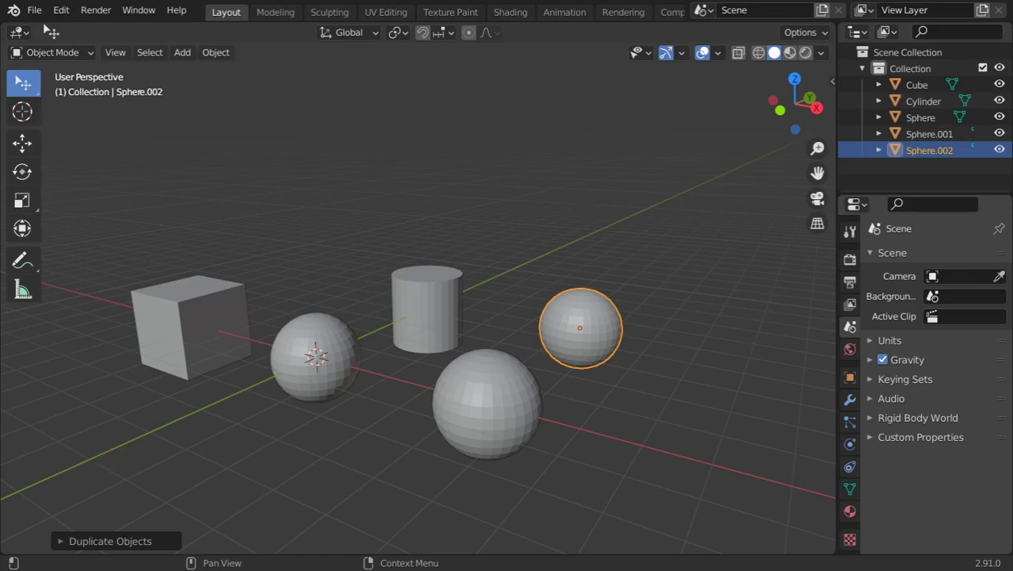
{"action": "mouse_move", "coordinate": [101, 179]}
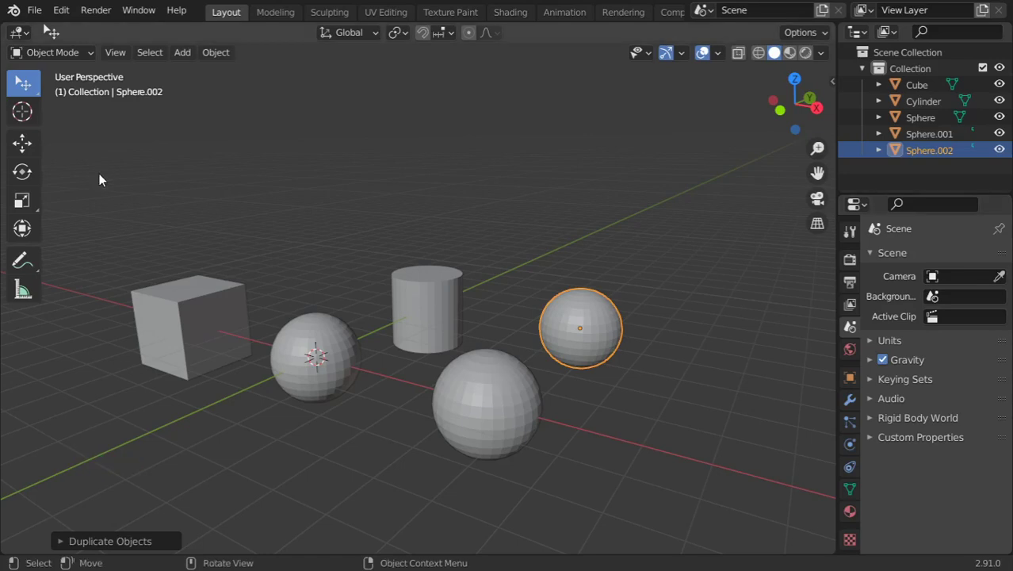
Step: Switch the active selection tool to Select Box using W
{"action": "left_click", "coordinate": [22, 82]}
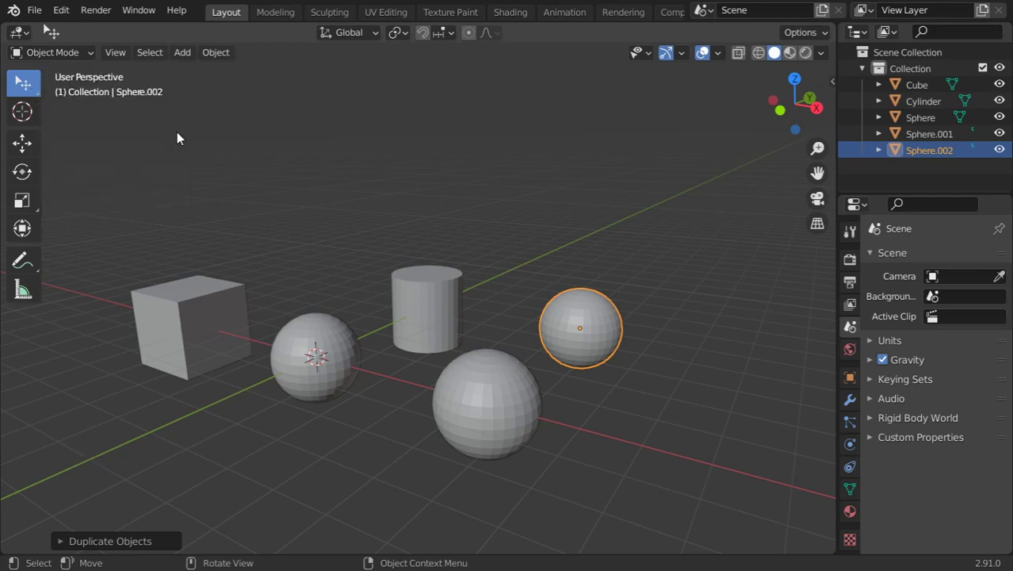
{"action": "mouse_move", "coordinate": [22, 84]}
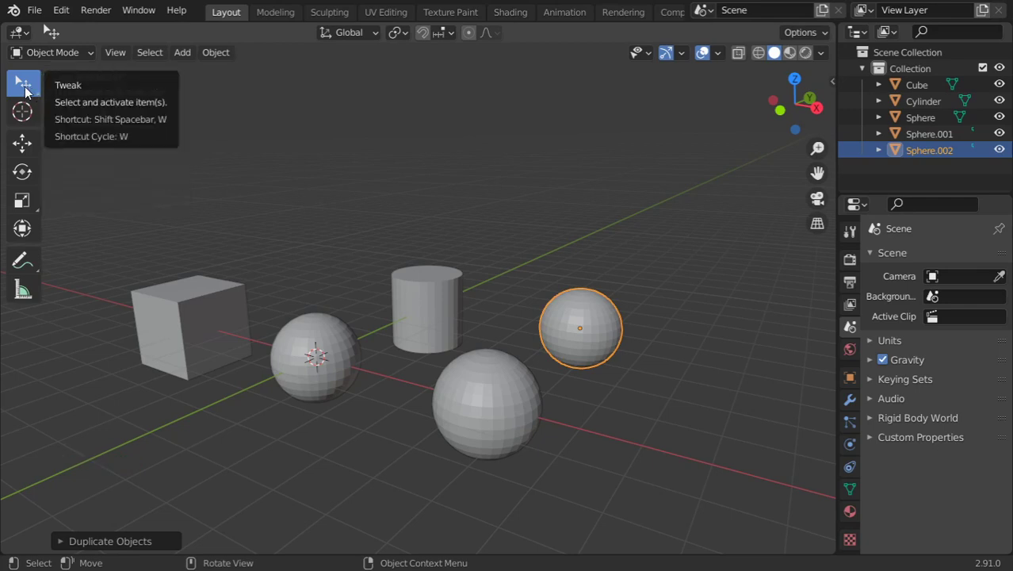
{"action": "key", "text": "w"}
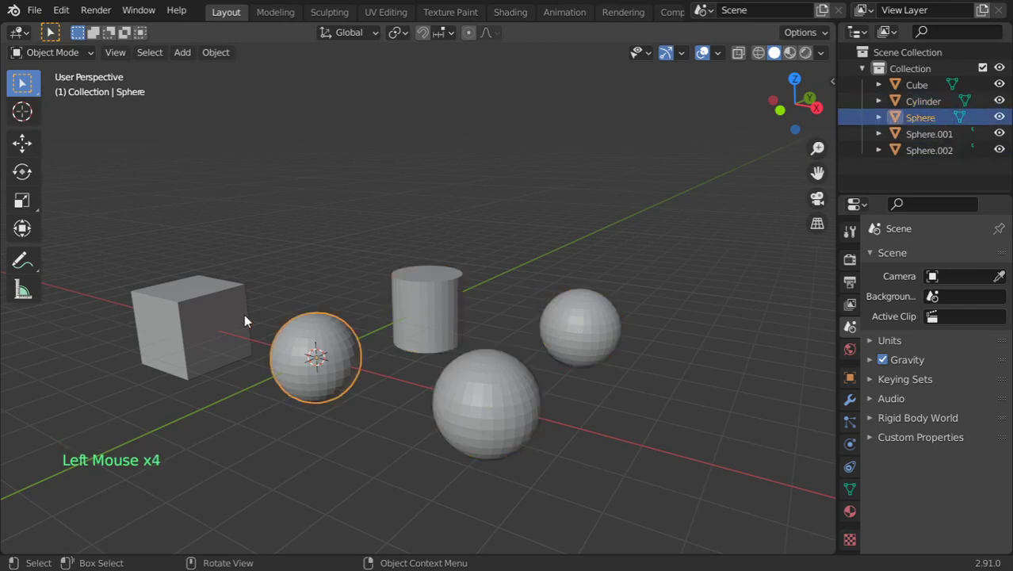
Step: Select the cube, then add more objects, making the cylinder active
{"action": "left_click", "coordinate": [193, 325]}
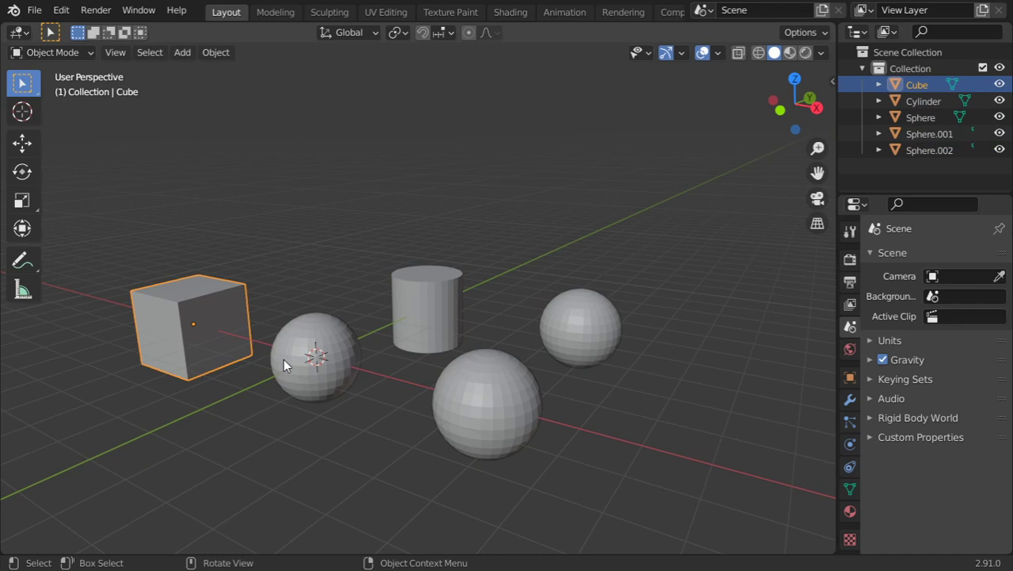
{"action": "left_click", "coordinate": [315, 358]}
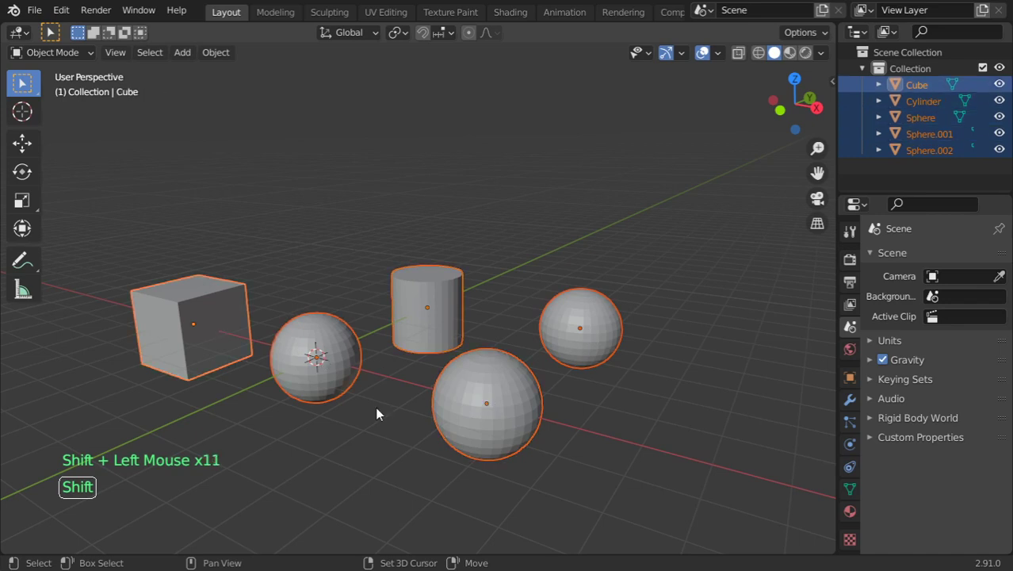
{"action": "left_click", "coordinate": [427, 307]}
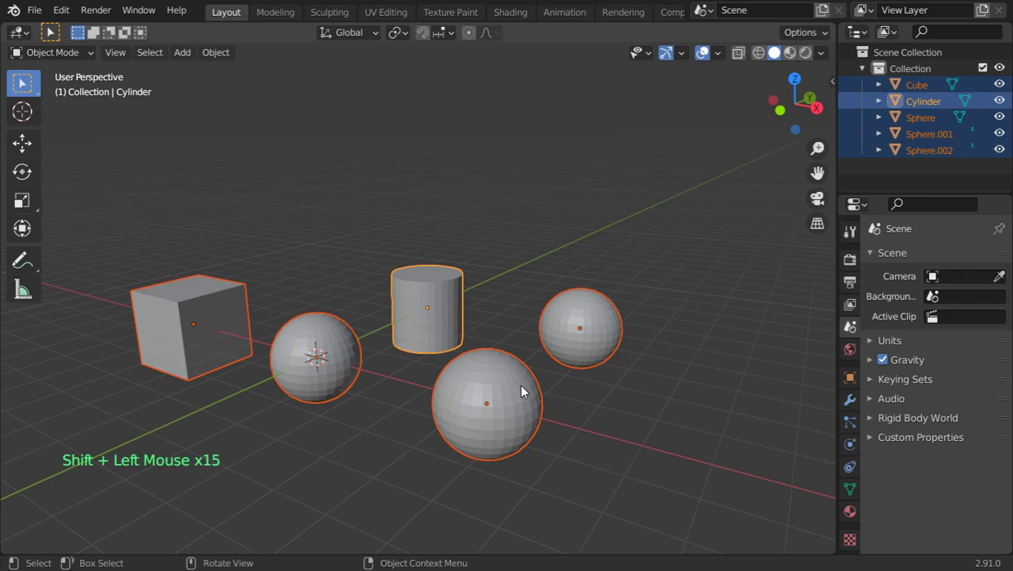
Step: Select the large front sphere, undo, then remove objects from the selection one by one
{"action": "left_click", "coordinate": [487, 403]}
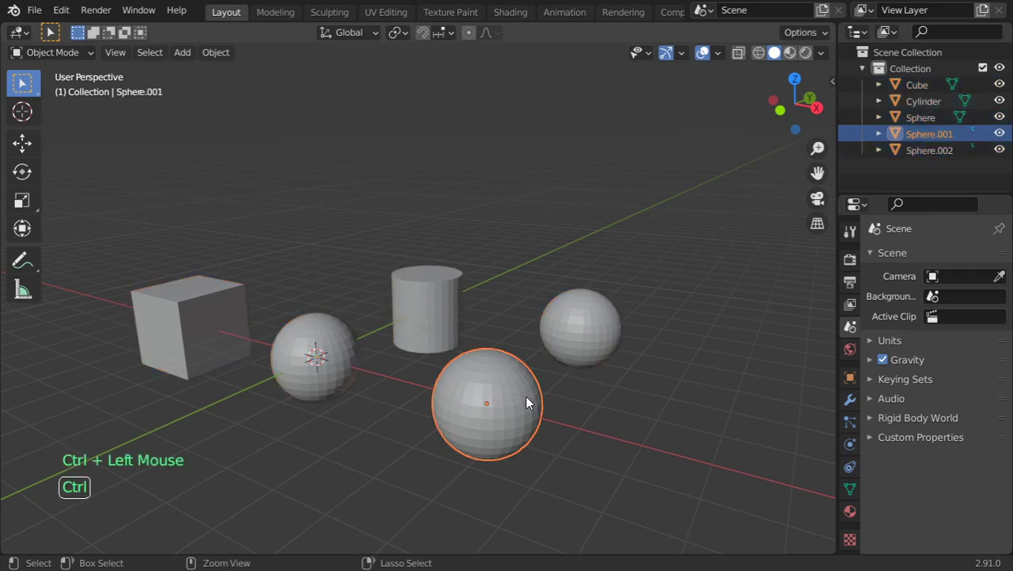
{"action": "key", "text": "Ctrl+Z"}
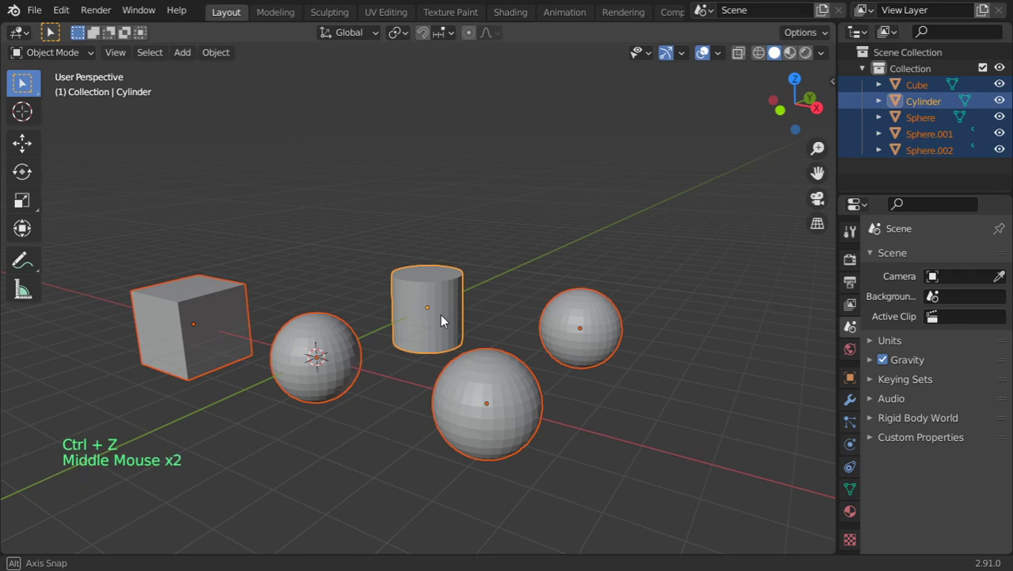
{"action": "left_click", "coordinate": [486, 402]}
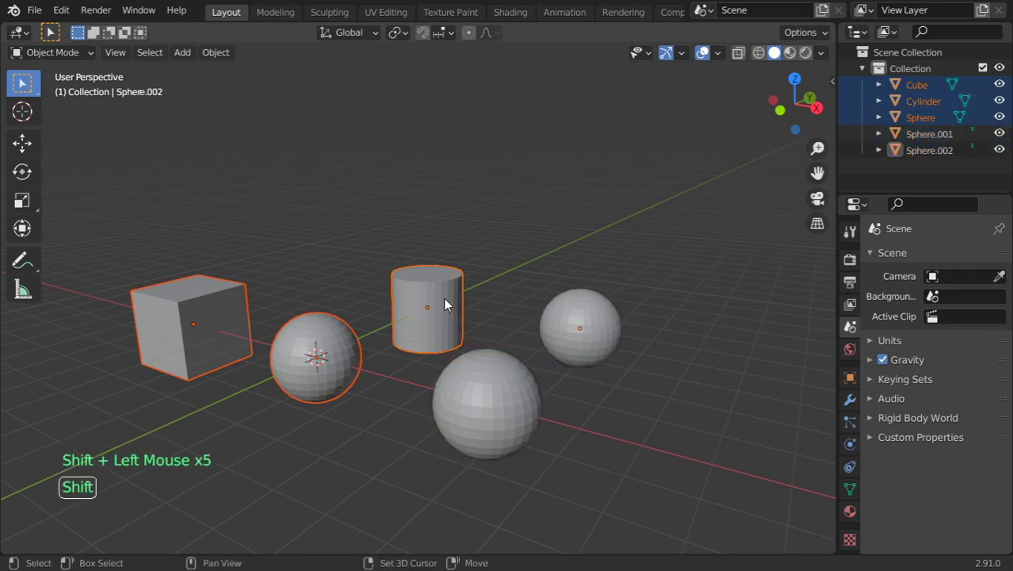
{"action": "left_click", "coordinate": [317, 357]}
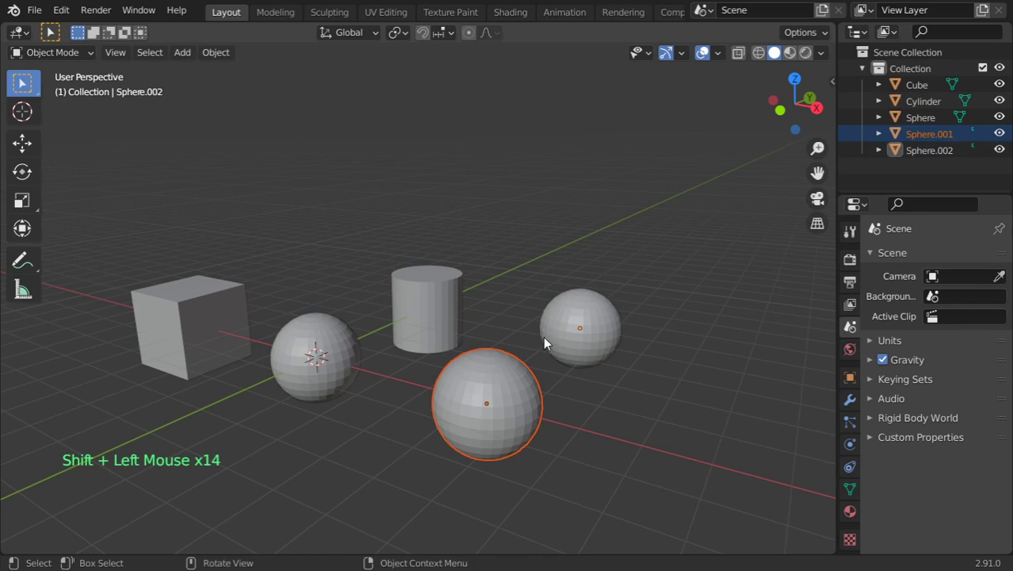
Step: Zoom out, select the sphere beside the cube, then add the cylinder and other spheres
{"action": "key", "text": "alt+a"}
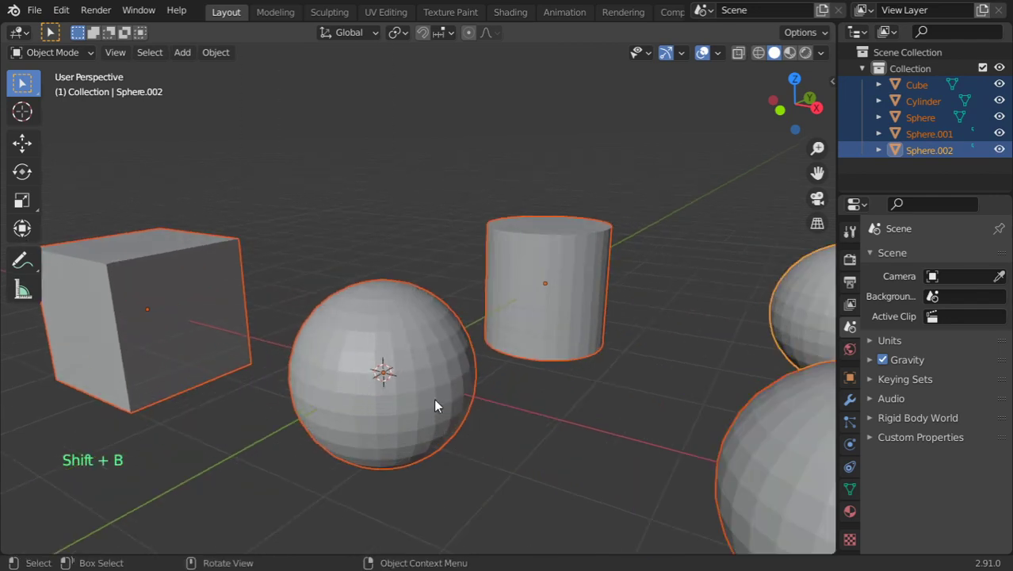
{"action": "scroll", "scroll_direction": "down", "scroll_amount": 3}
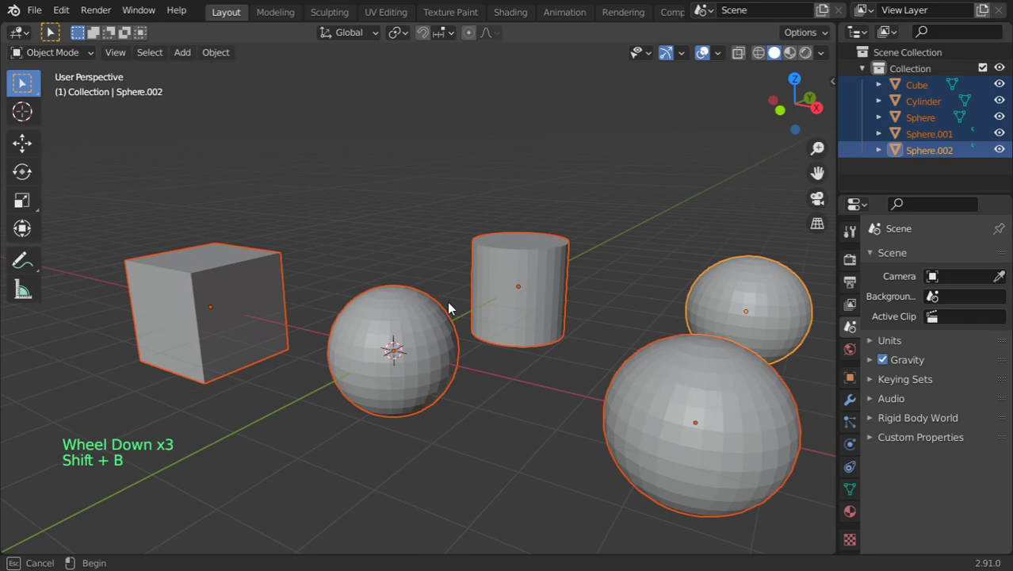
{"action": "scroll", "scroll_direction": "down", "scroll_amount": 3}
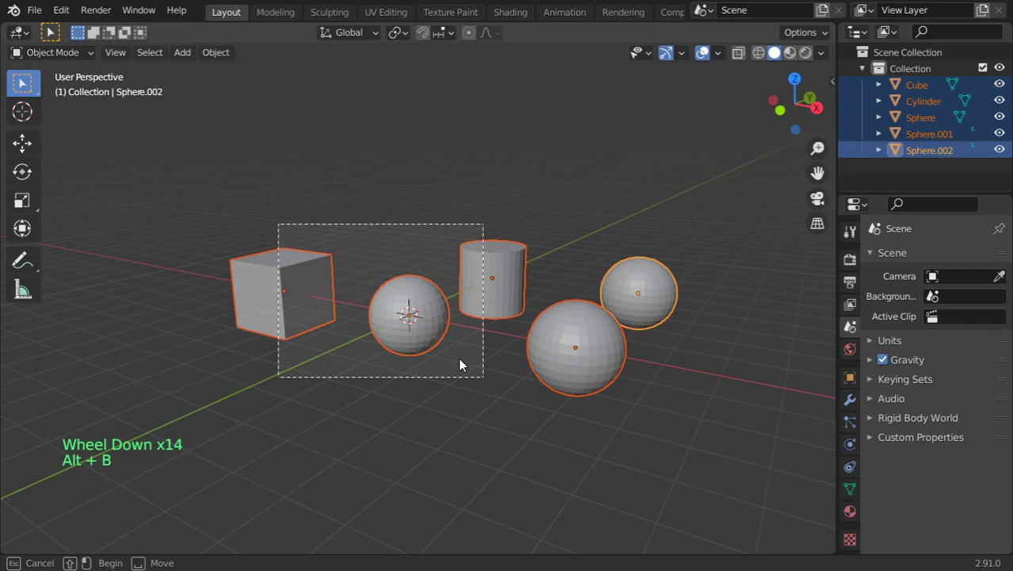
{"action": "mouse_move", "coordinate": [455, 375]}
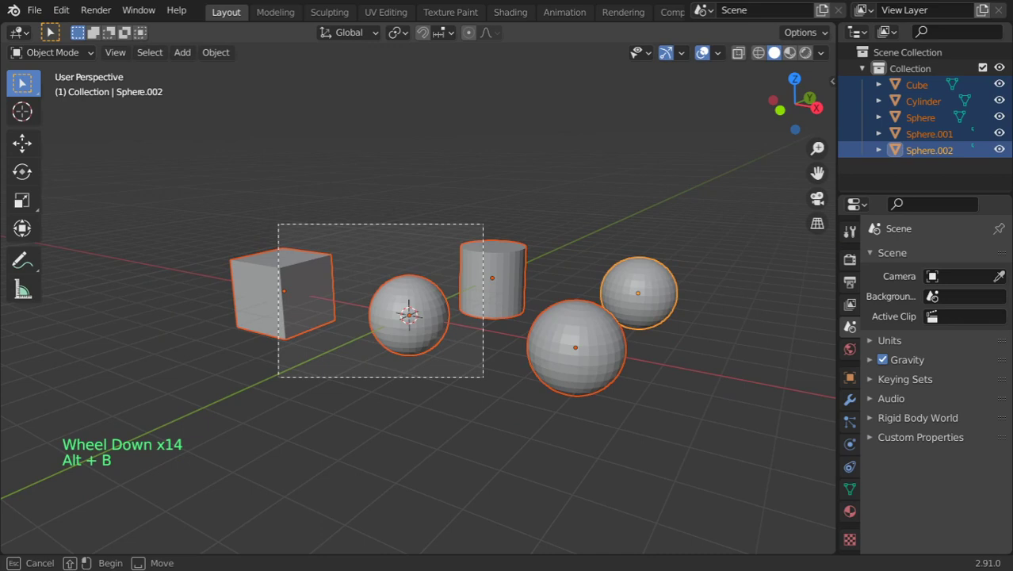
{"action": "left_click", "coordinate": [409, 315]}
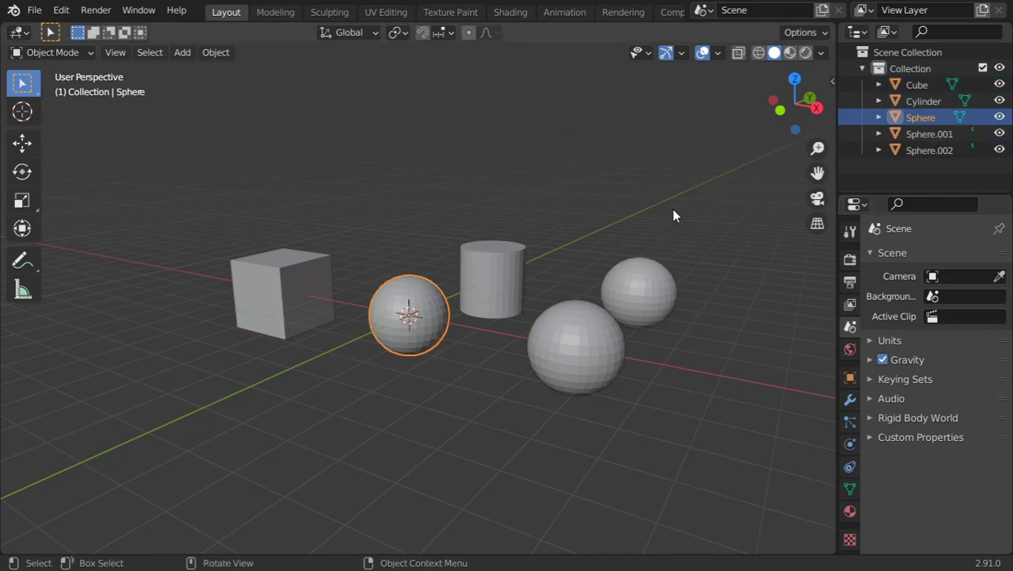
{"action": "left_click", "coordinate": [638, 294]}
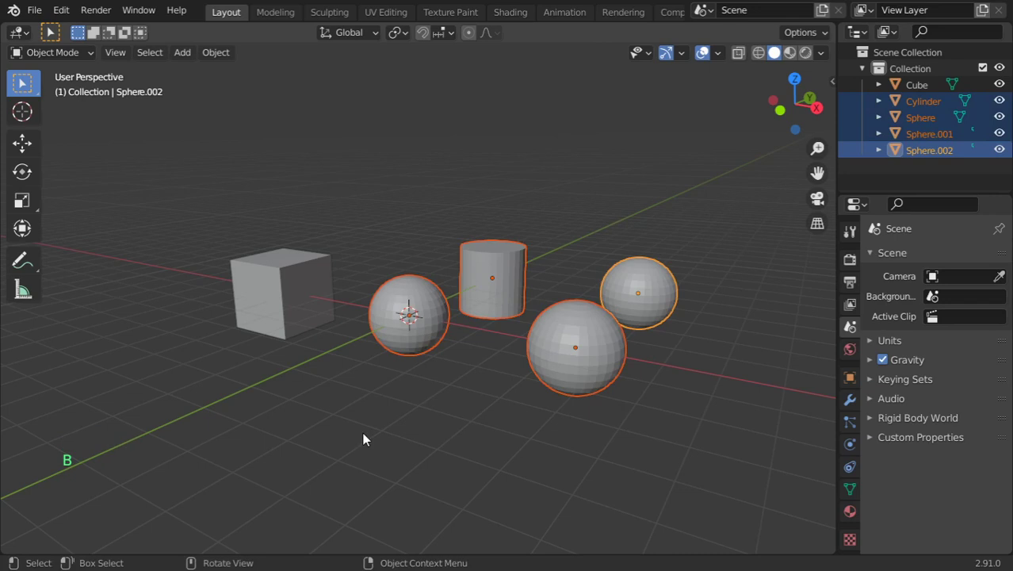
Step: Toggle between selecting all and deselecting all objects, then open the selection tool flyout
{"action": "key", "text": "alt+a"}
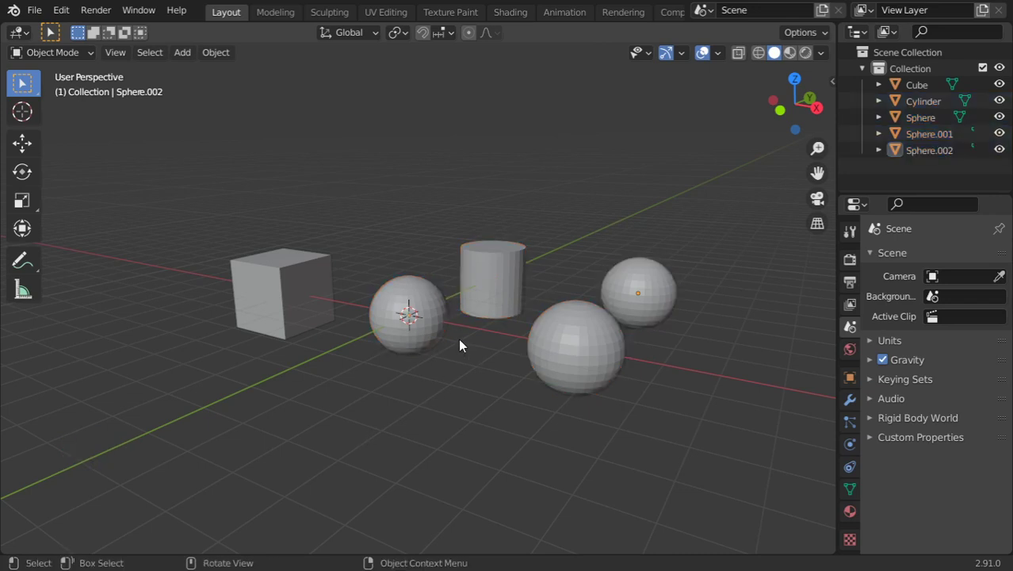
{"action": "key", "text": "a"}
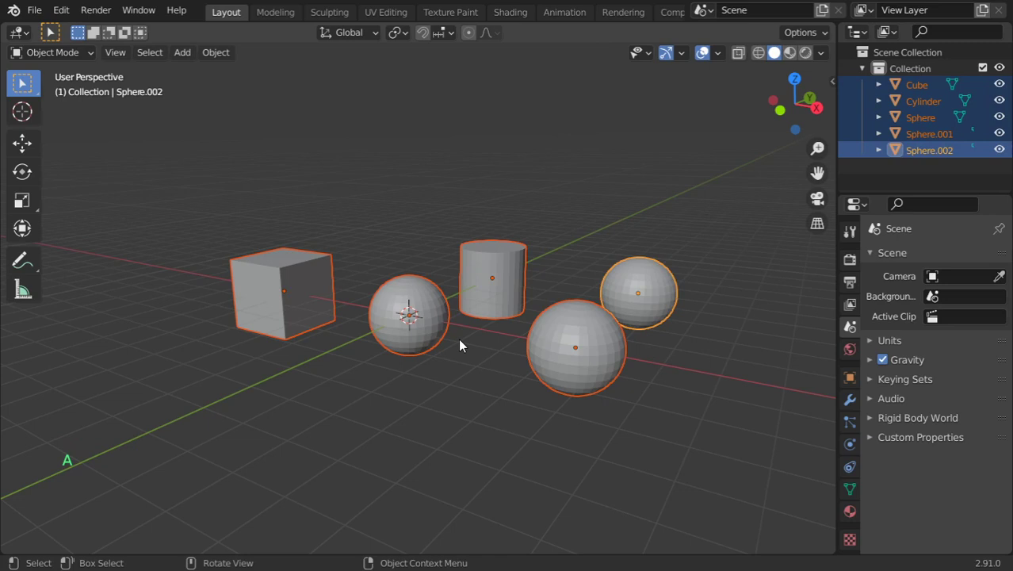
{"action": "key", "text": "alt+a"}
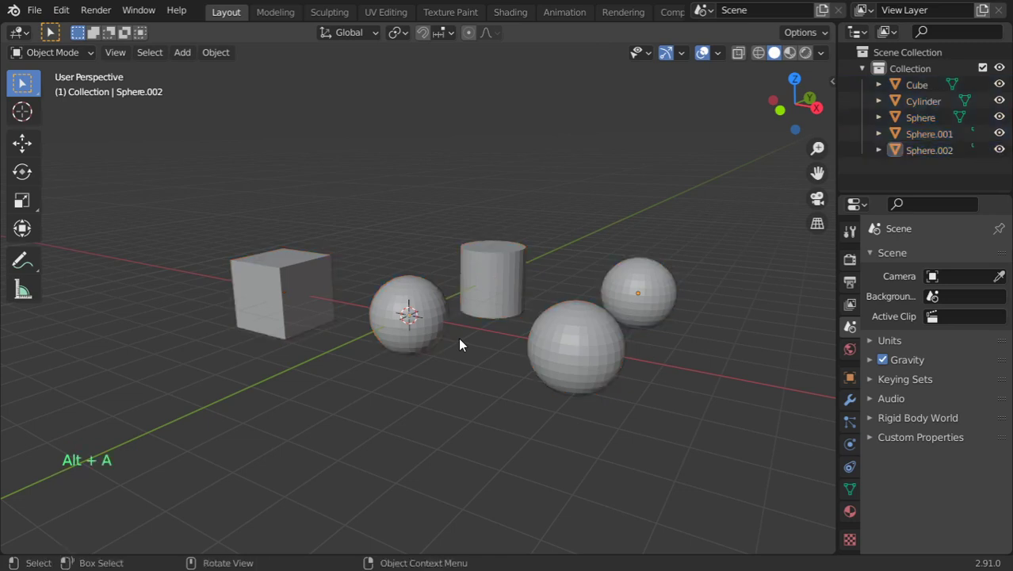
{"action": "key", "text": "a"}
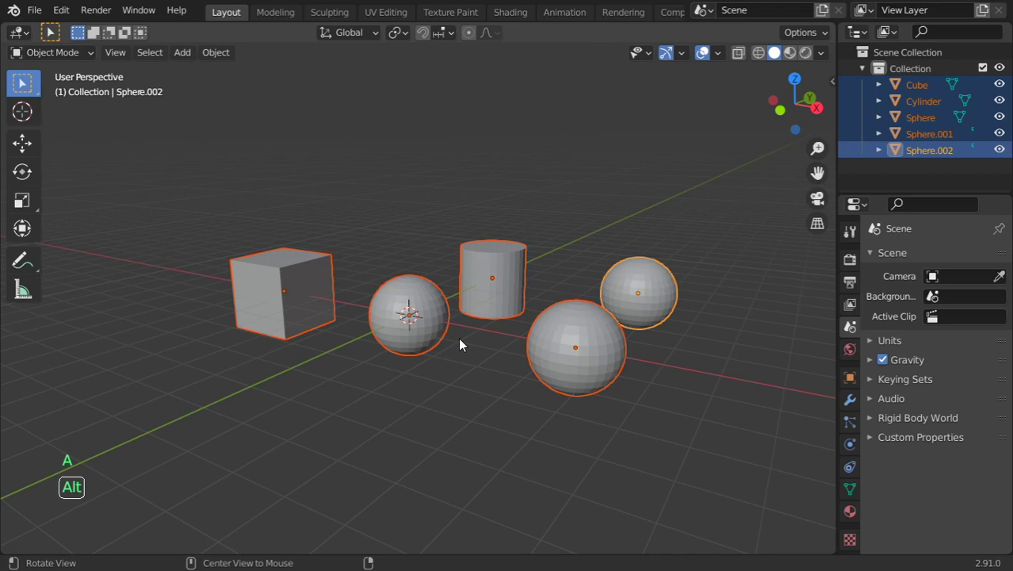
{"action": "key", "text": "alt+a"}
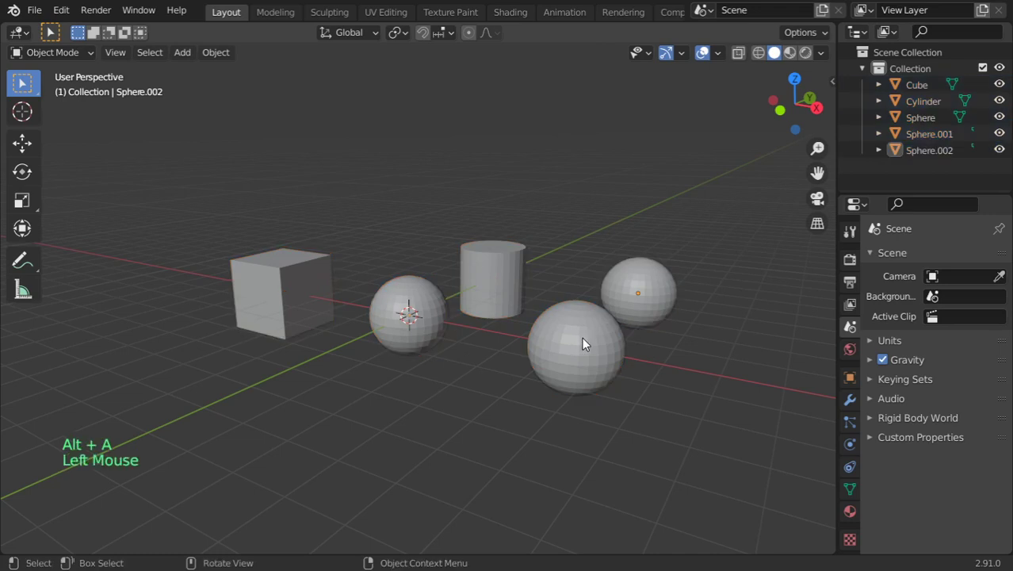
{"action": "key", "text": "a"}
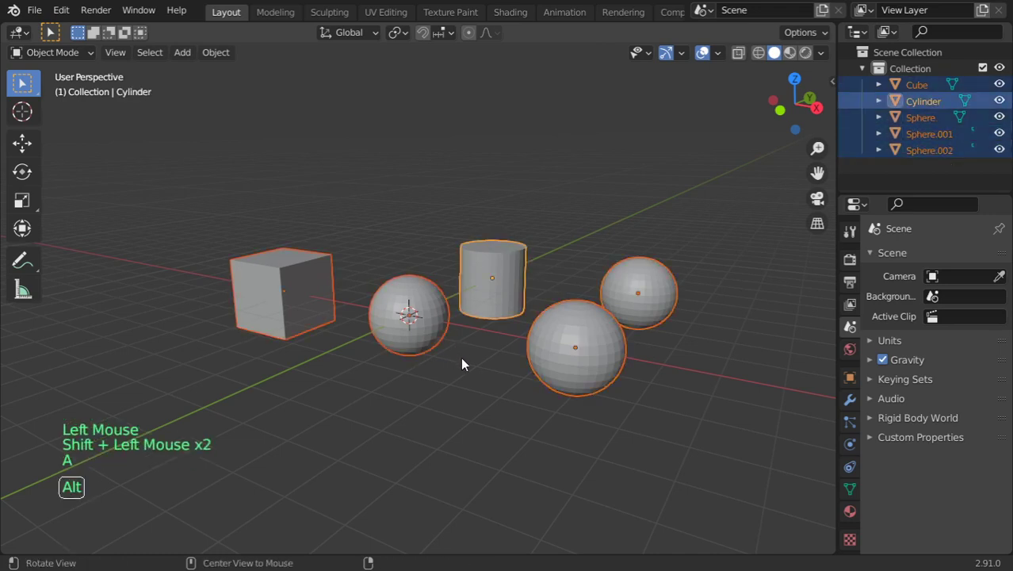
{"action": "left_click", "coordinate": [21, 82]}
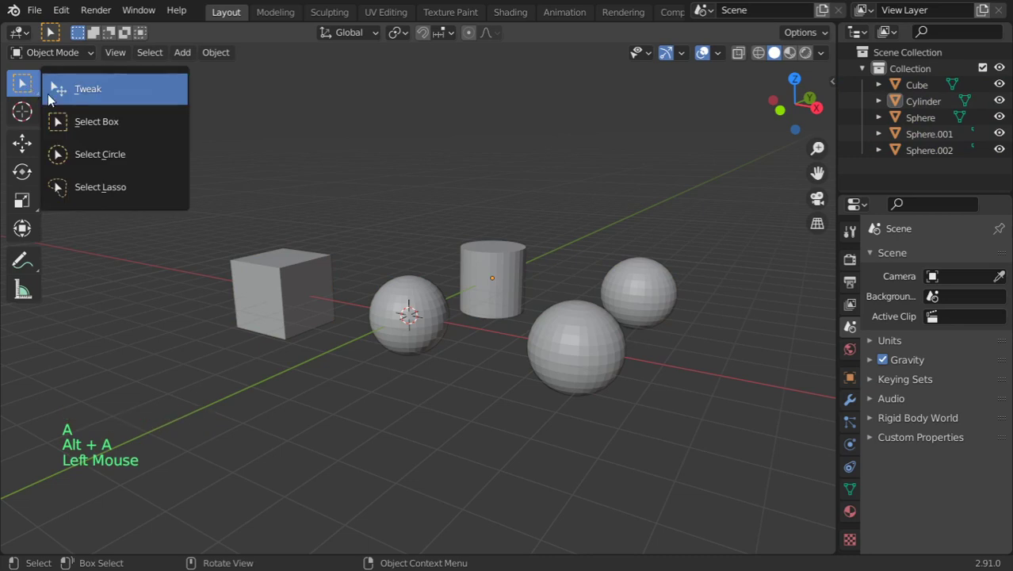
Step: Choose Select Circle and enlarge its brush radius with the mouse wheel
{"action": "left_click", "coordinate": [100, 154]}
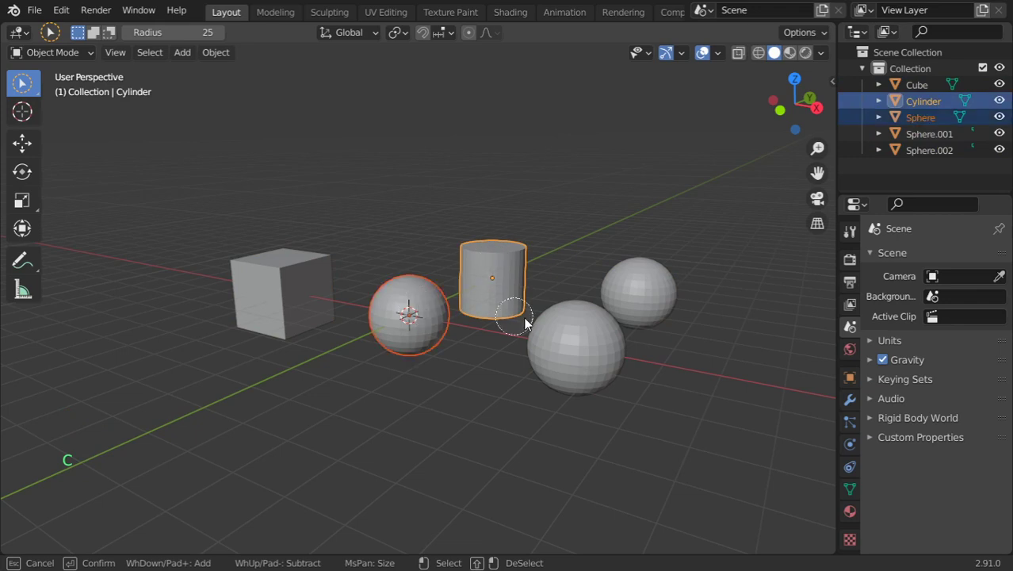
{"action": "mouse_move", "coordinate": [543, 333]}
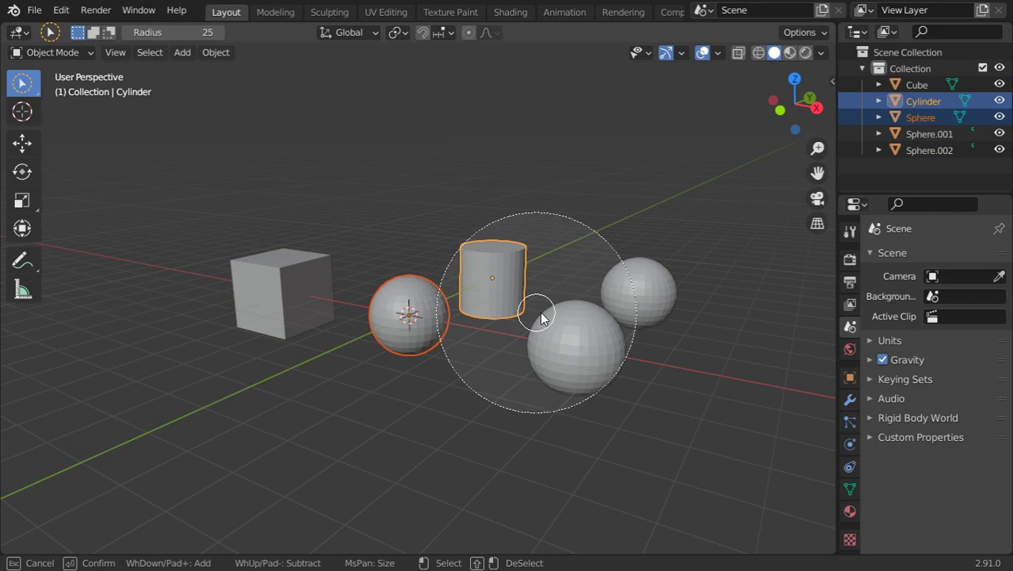
{"action": "scroll", "scroll_direction": "up", "scroll_amount": 3}
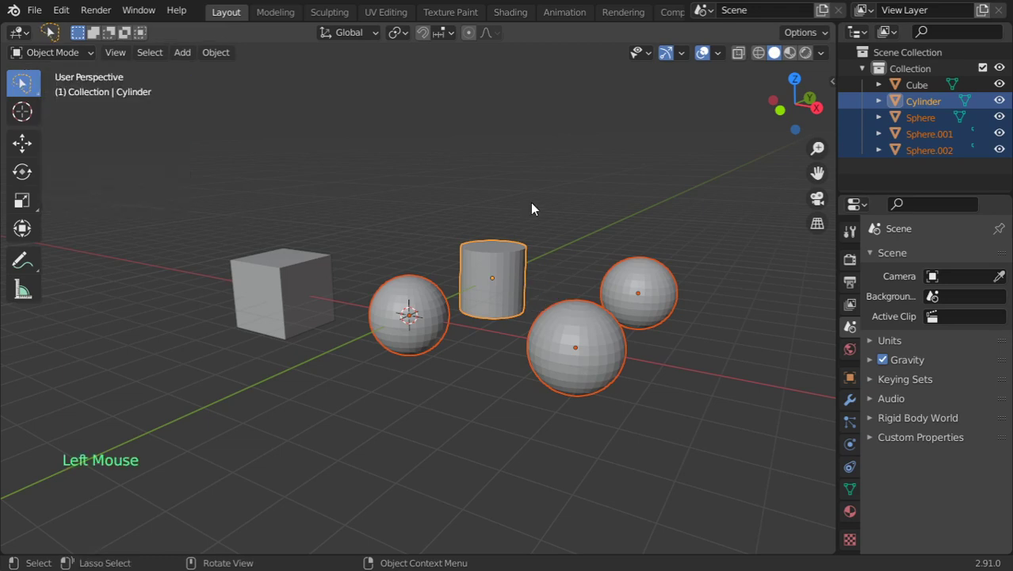
Step: Lasso around the cube, cylinder and left sphere to select only them
{"action": "left_click_drag", "start_coordinate": [531, 209], "coordinate": [329, 416]}
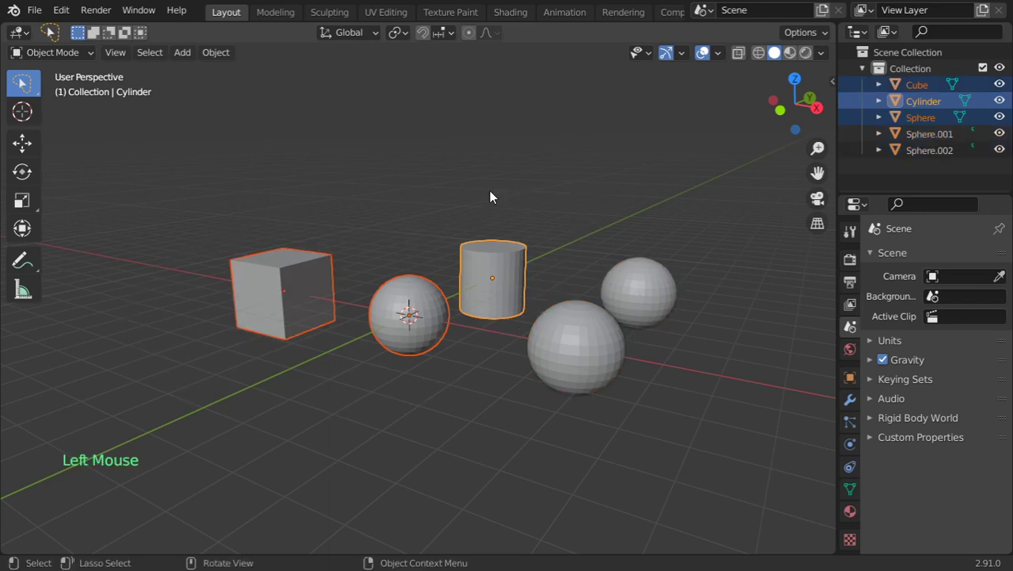
{"action": "left_click_drag", "start_coordinate": [492, 198], "coordinate": [432, 233]}
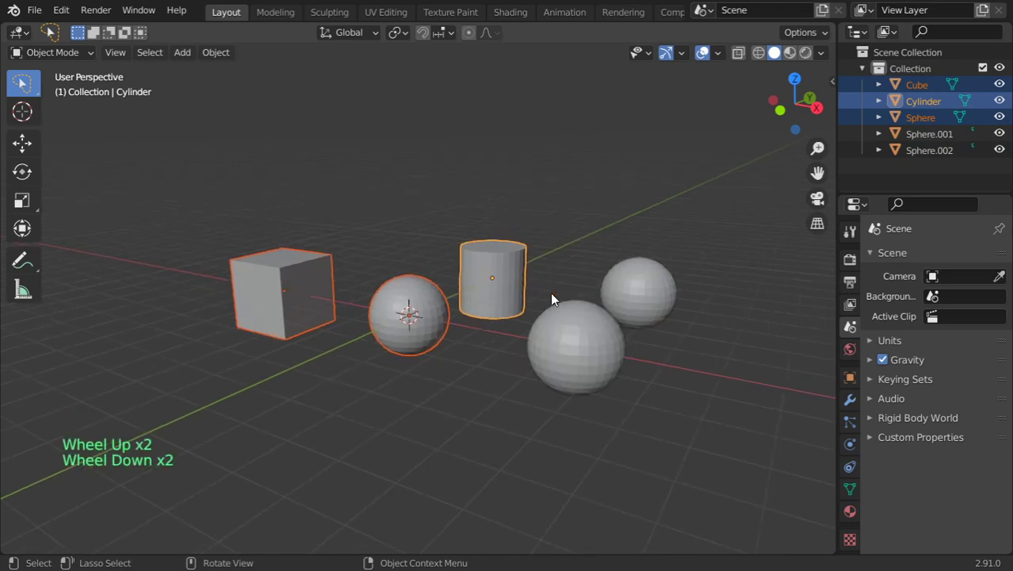
Step: Clear the selection, box-select the cube, cylinder and nearby sphere, and open the tool flyout
{"action": "key", "text": "alt+a"}
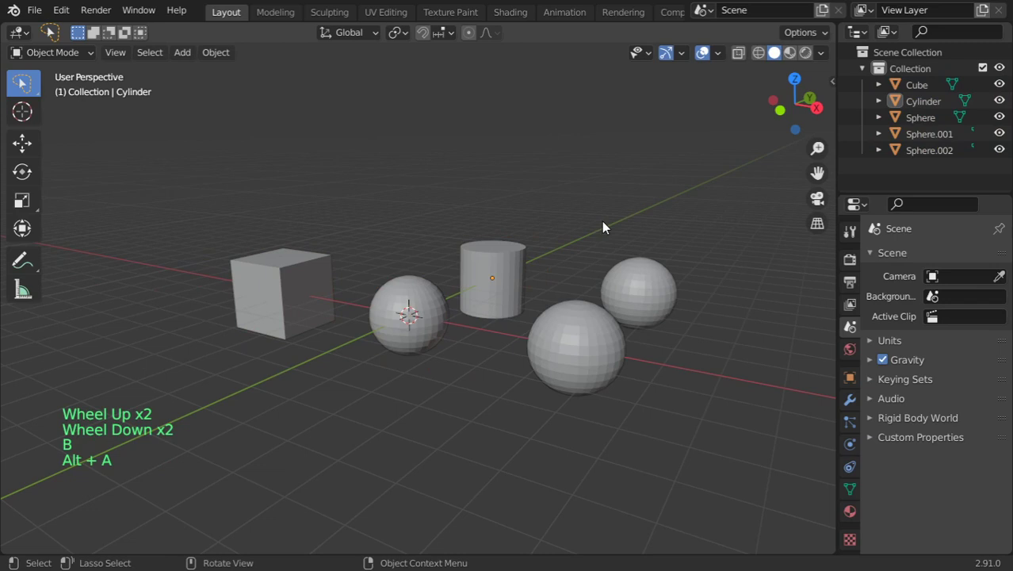
{"action": "key", "text": "b"}
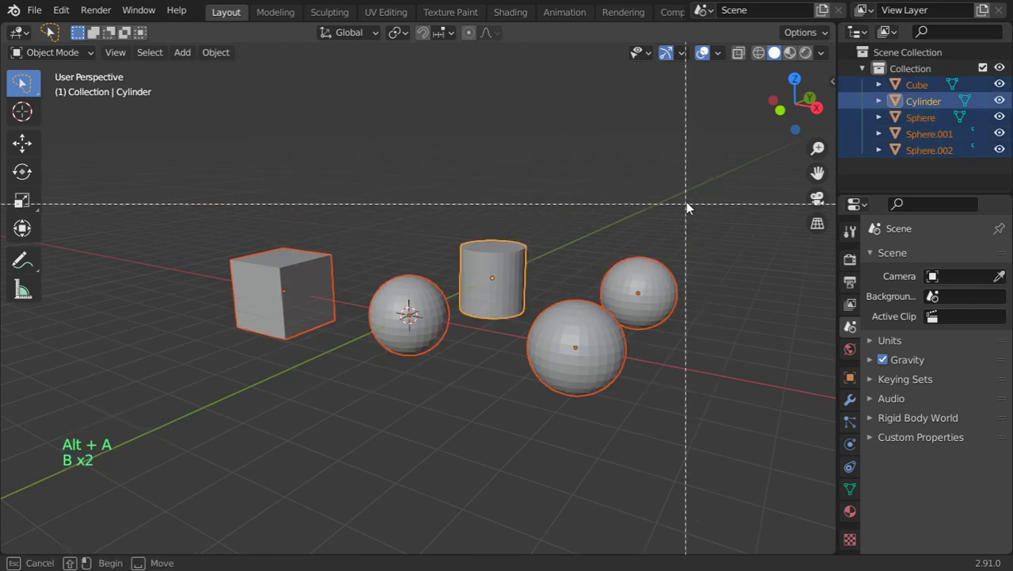
{"action": "key", "text": "Escape"}
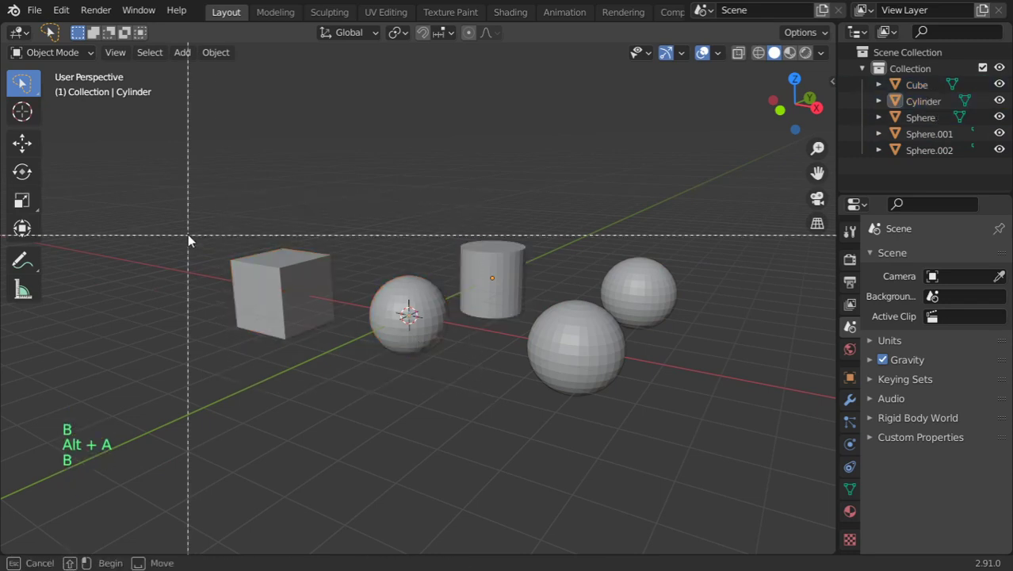
{"action": "left_click_drag", "start_coordinate": [188, 239], "coordinate": [480, 434]}
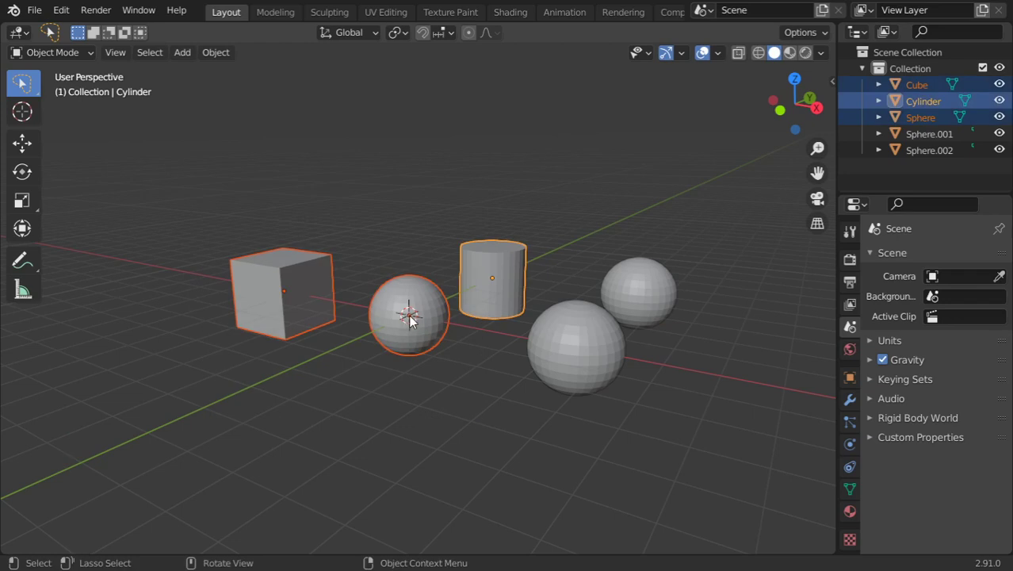
{"action": "key", "text": "g"}
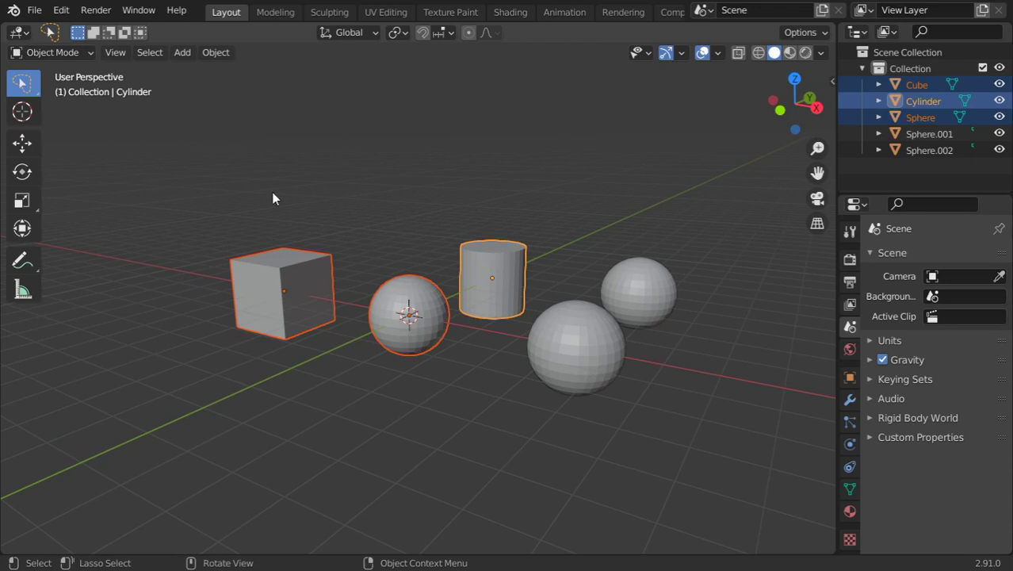
{"action": "left_click", "coordinate": [22, 83]}
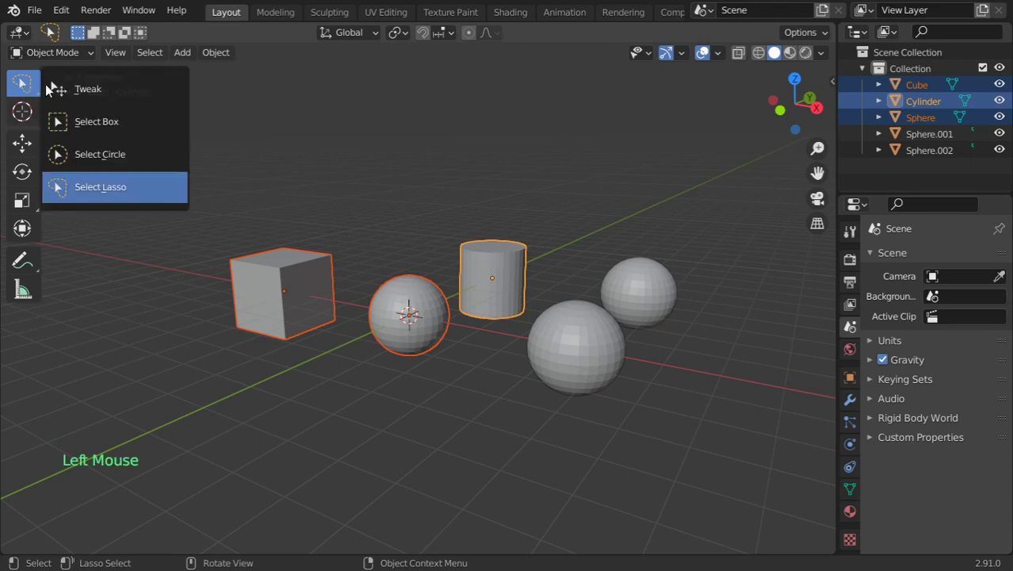
Step: From the Select menu, select all, isolate the sphere beside the cube, then invert
{"action": "left_click", "coordinate": [150, 51]}
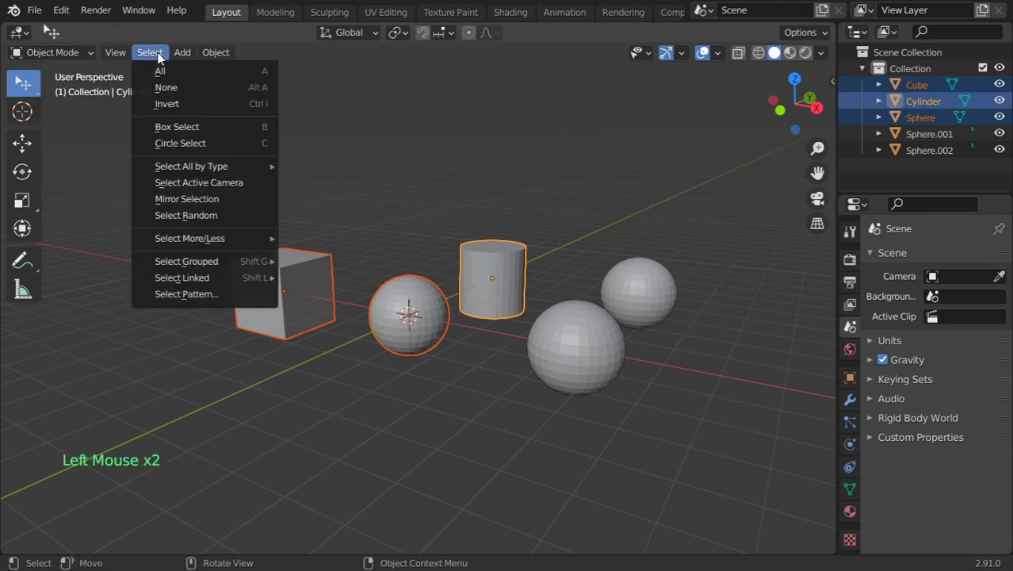
{"action": "left_click", "coordinate": [159, 70]}
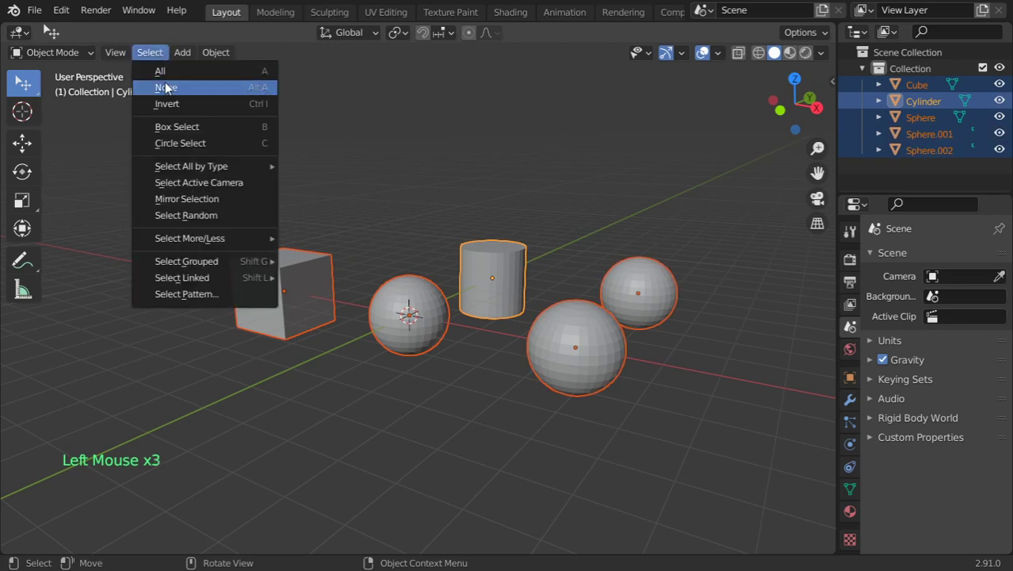
{"action": "left_click", "coordinate": [166, 87]}
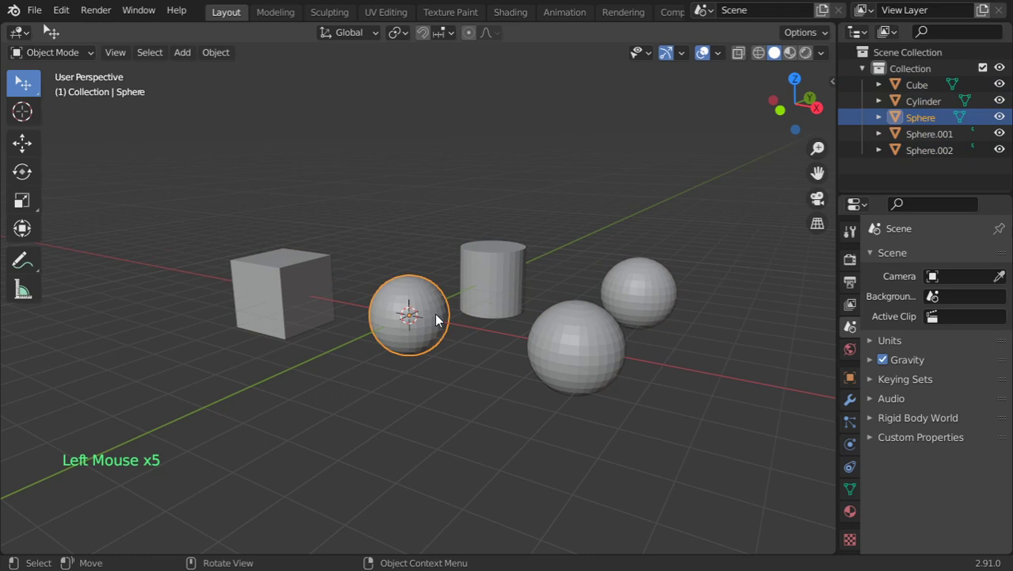
{"action": "left_click", "coordinate": [150, 52]}
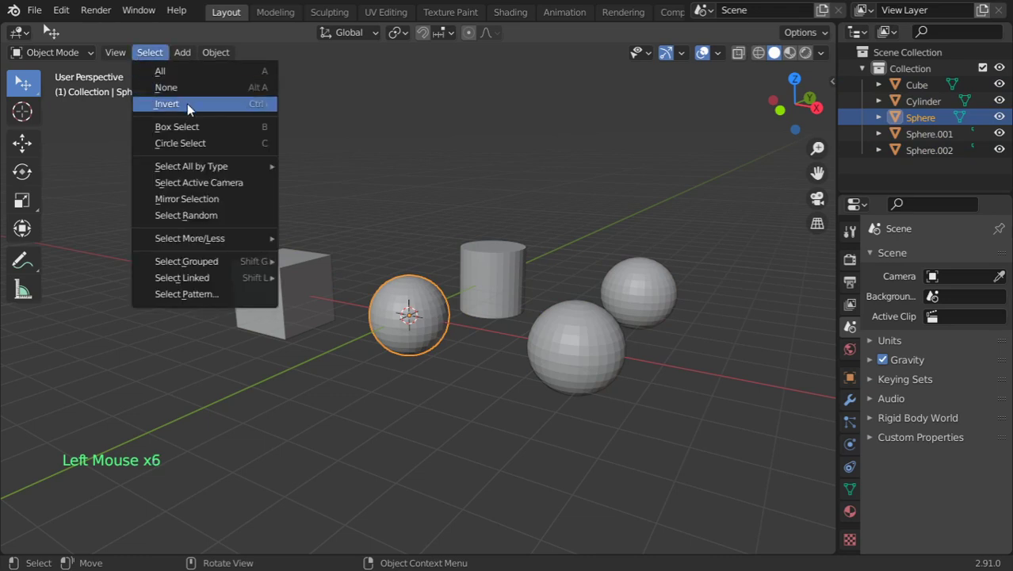
{"action": "left_click", "coordinate": [167, 103]}
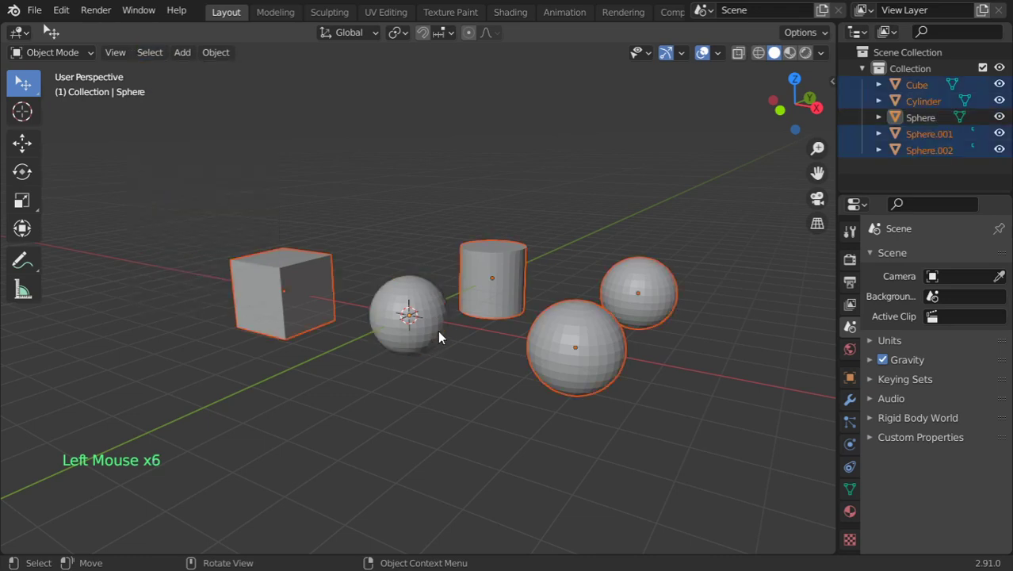
{"action": "mouse_move", "coordinate": [150, 53]}
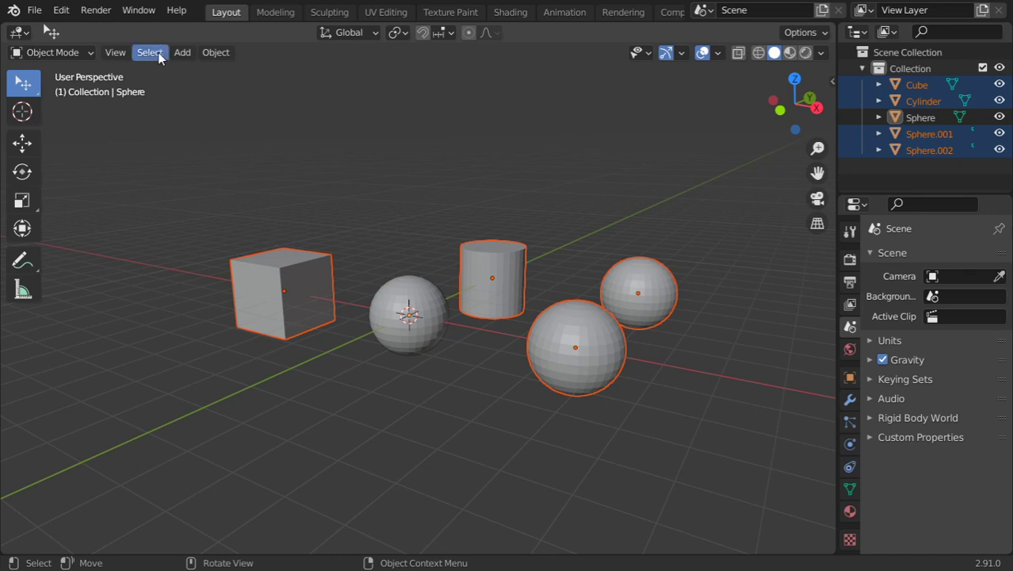
Step: Add the sphere beside the cube from the Select menu, then start Circle Select
{"action": "left_click", "coordinate": [150, 51]}
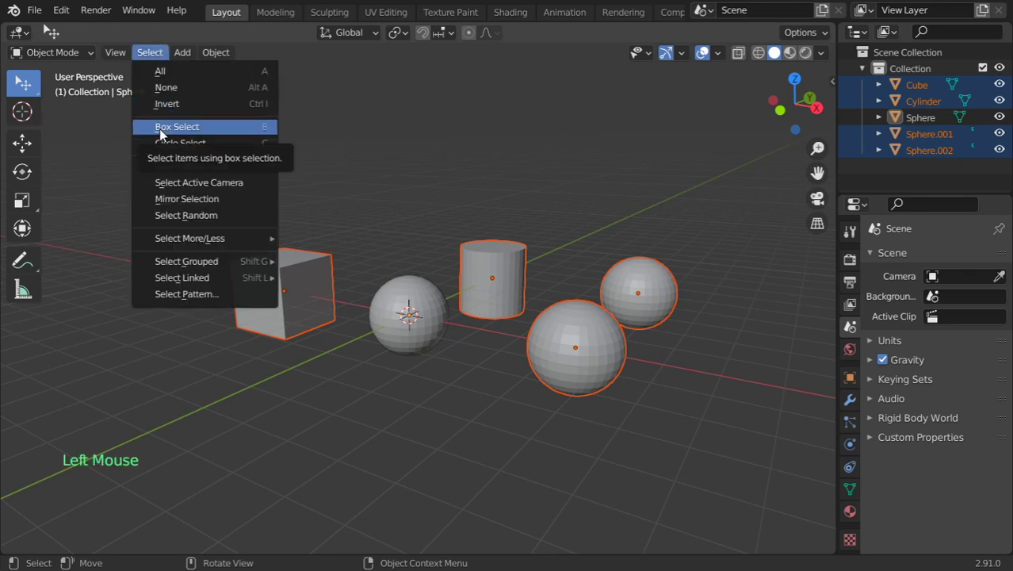
{"action": "left_click", "coordinate": [176, 127]}
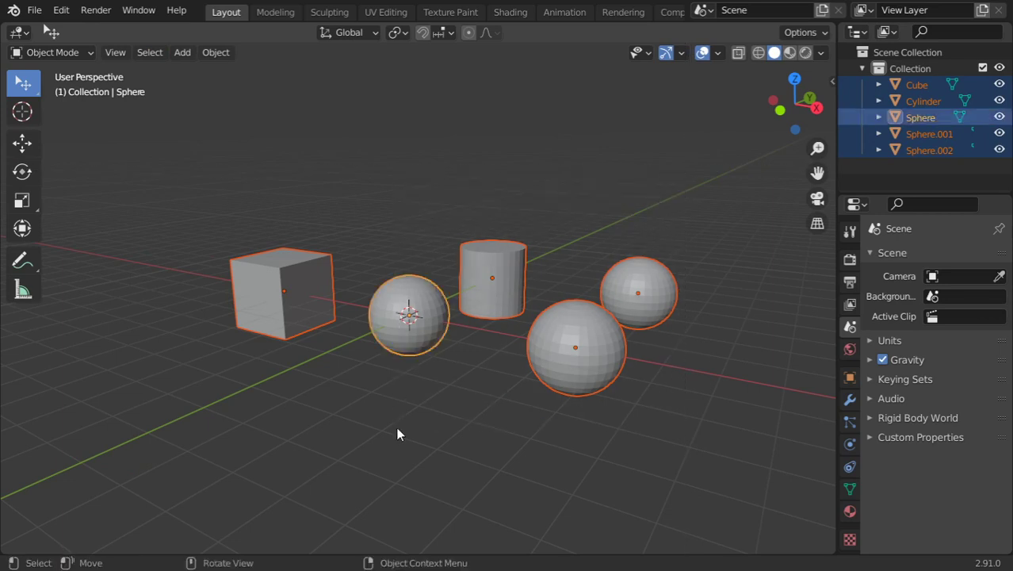
{"action": "left_click", "coordinate": [150, 52]}
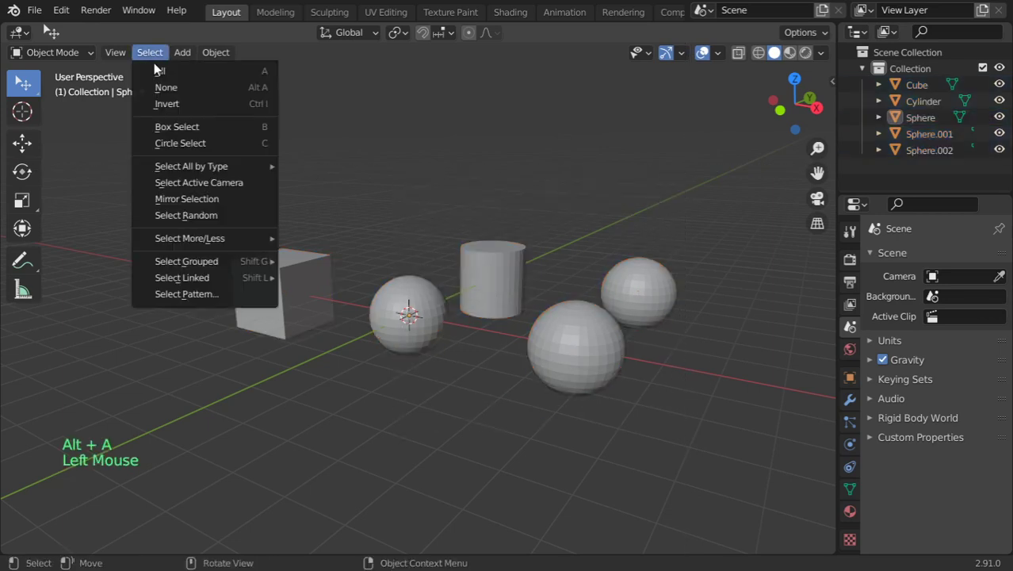
{"action": "left_click", "coordinate": [180, 142]}
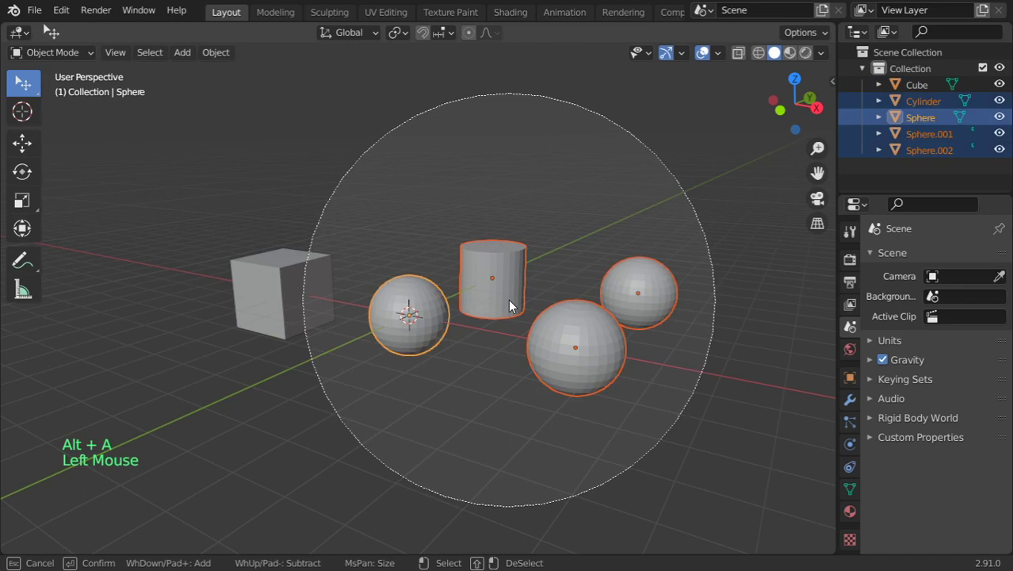
{"action": "left_click", "coordinate": [150, 52]}
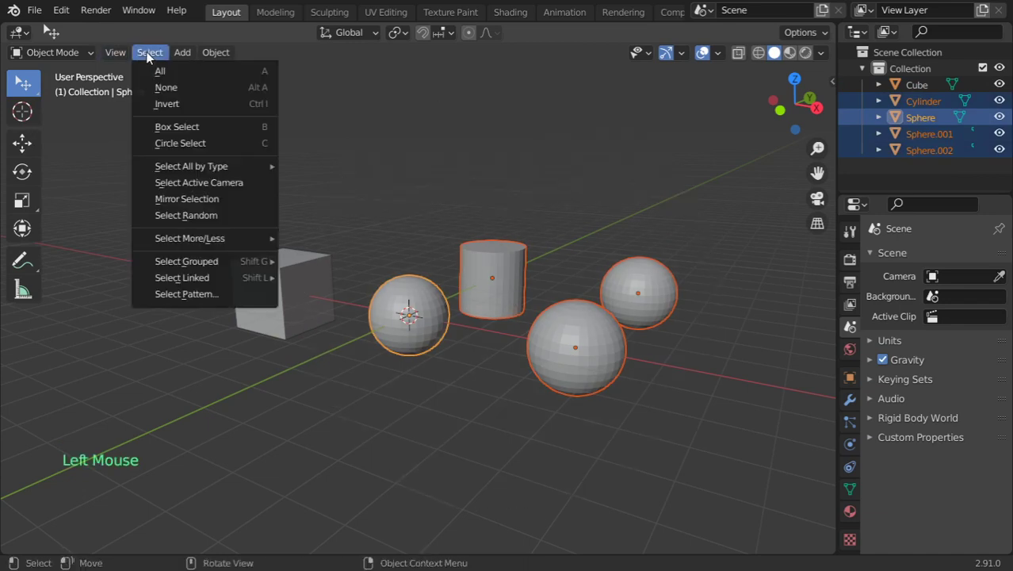
{"action": "mouse_move", "coordinate": [191, 166]}
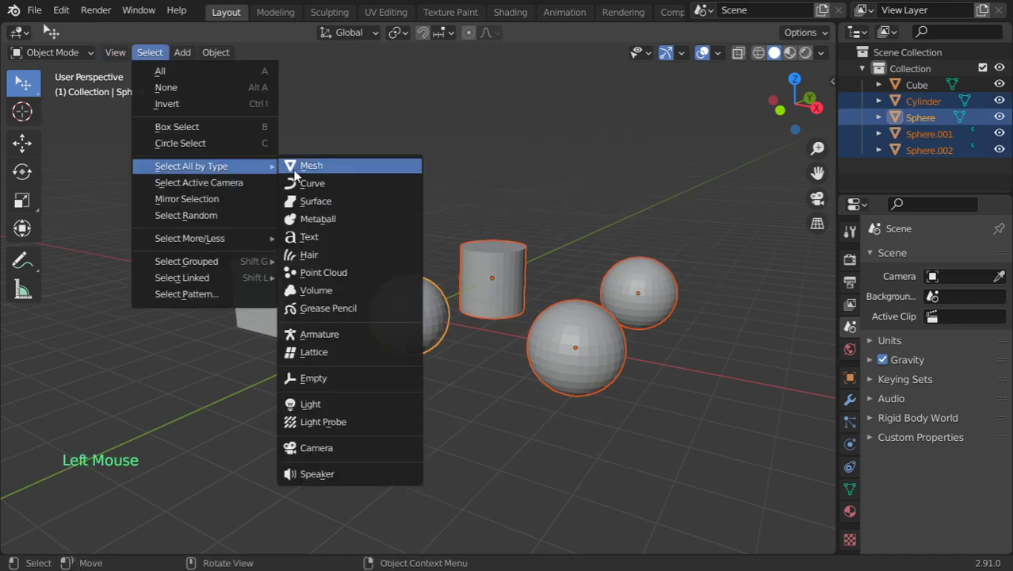
{"action": "mouse_move", "coordinate": [317, 218]}
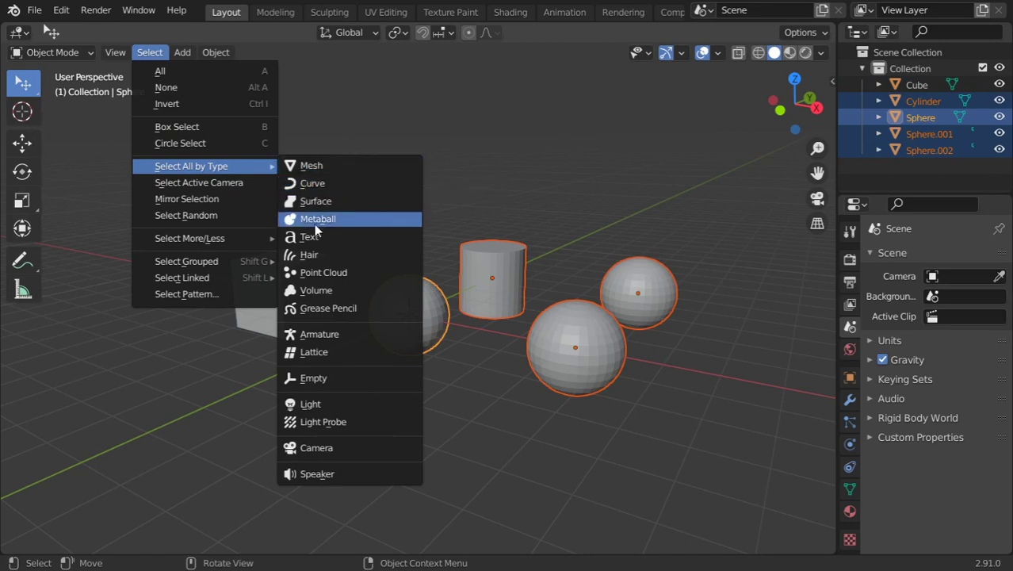
Step: Bring up the Add menu with Shift+A to insert a Bezier curve
{"action": "key", "text": "shift+a"}
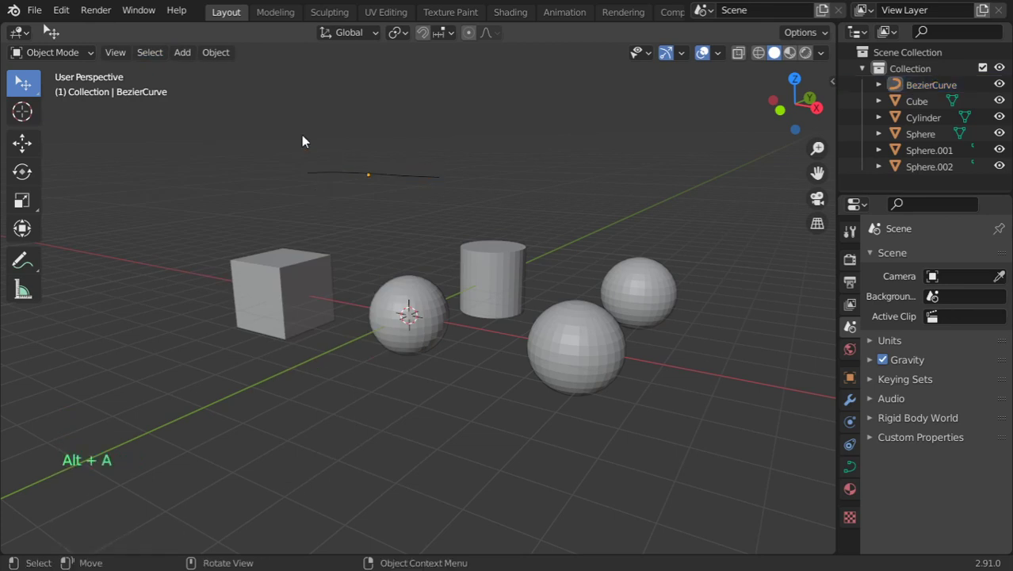
{"action": "left_click", "coordinate": [150, 51]}
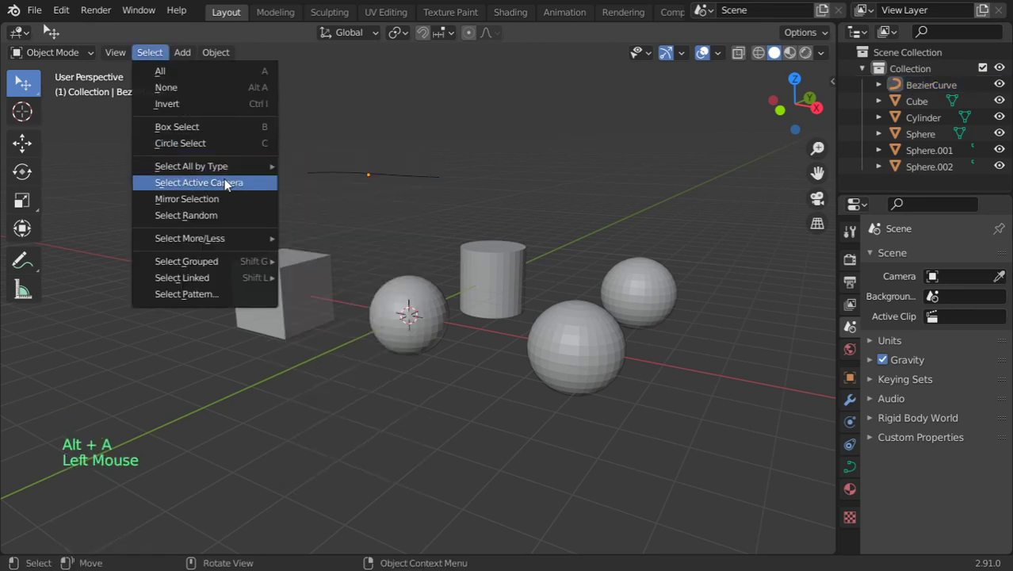
{"action": "mouse_move", "coordinate": [241, 238]}
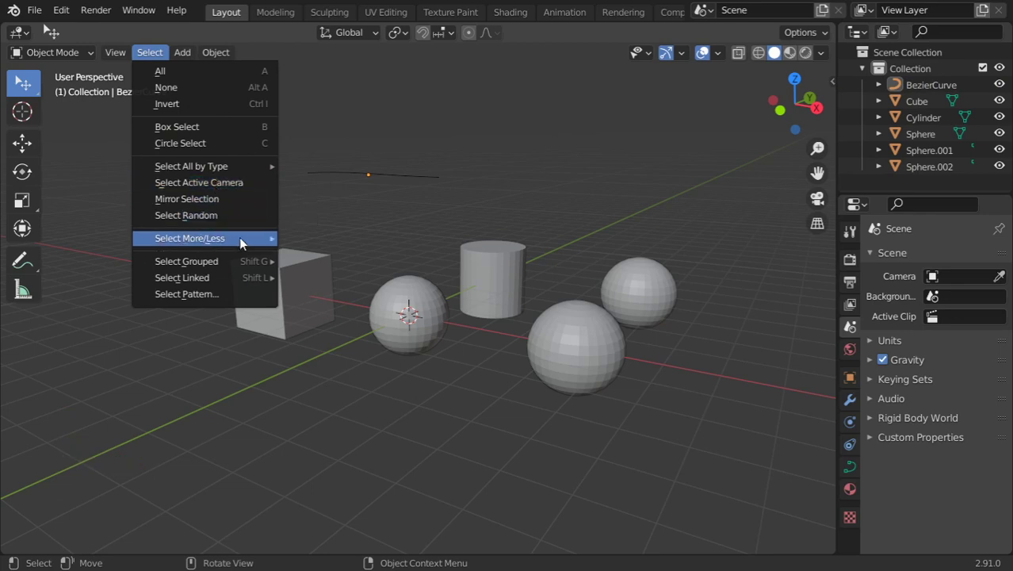
{"action": "mouse_move", "coordinate": [190, 237]}
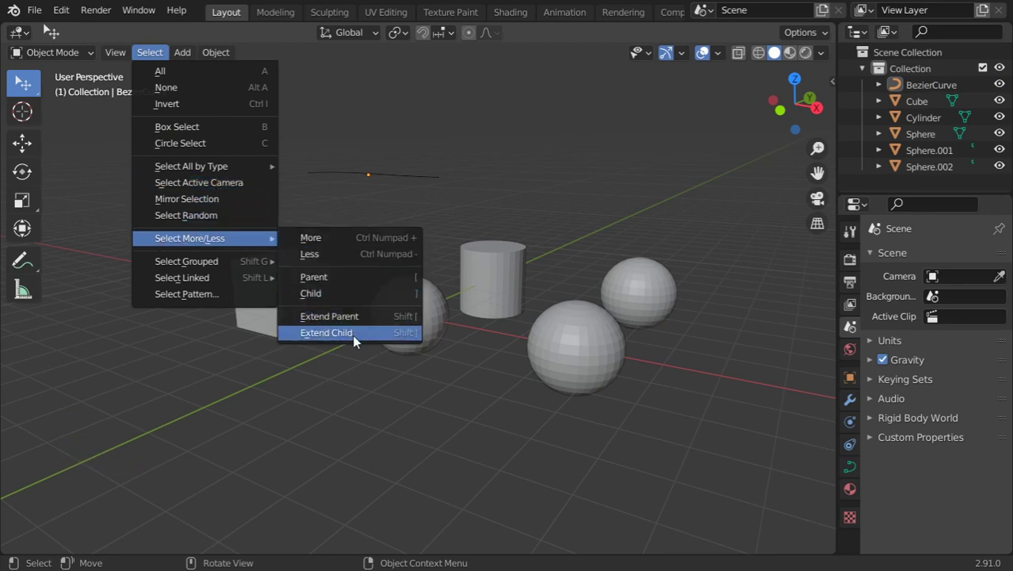
{"action": "mouse_move", "coordinate": [344, 328]}
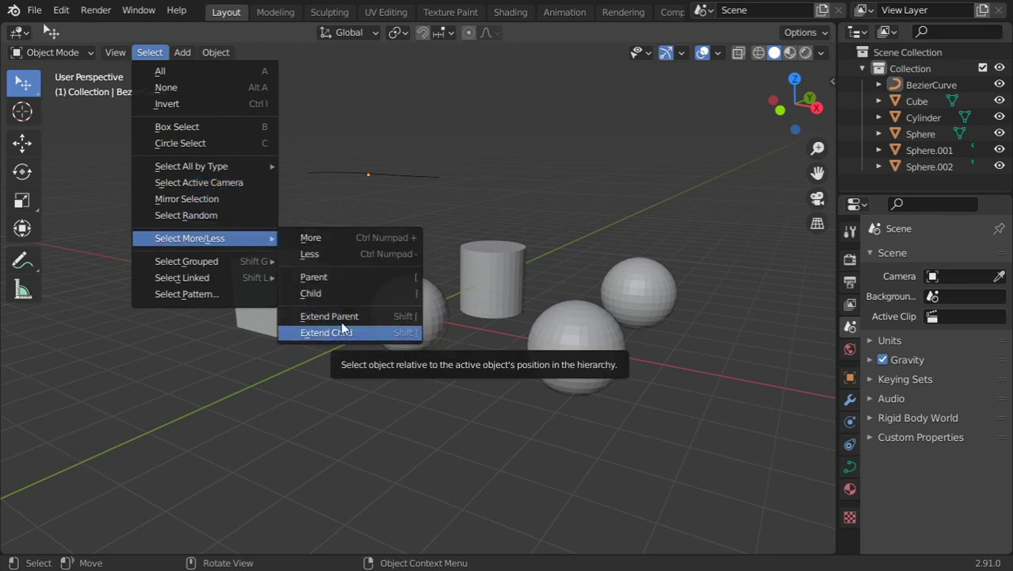
{"action": "mouse_move", "coordinate": [187, 261]}
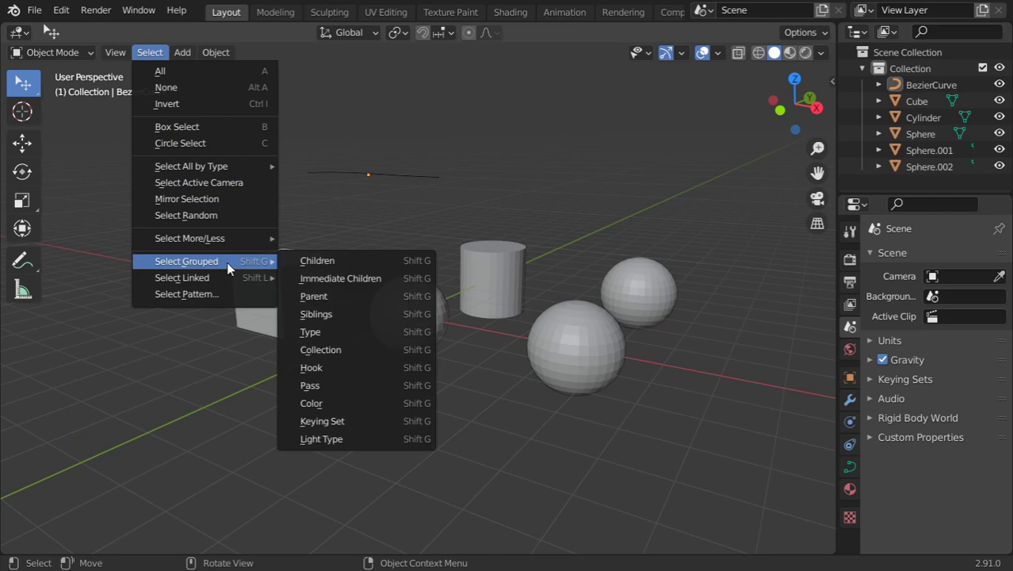
{"action": "mouse_move", "coordinate": [235, 276]}
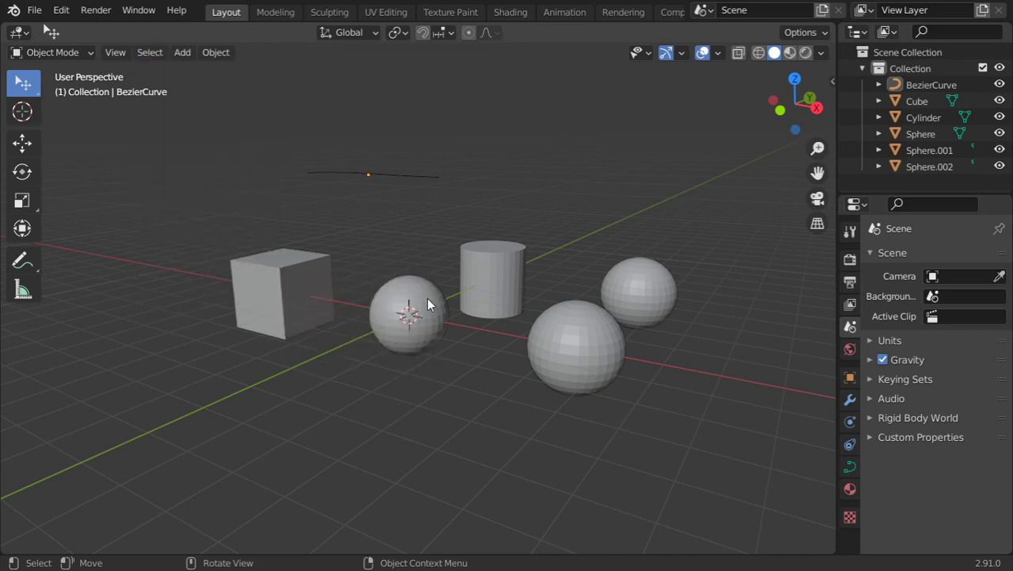
{"action": "left_click", "coordinate": [492, 278]}
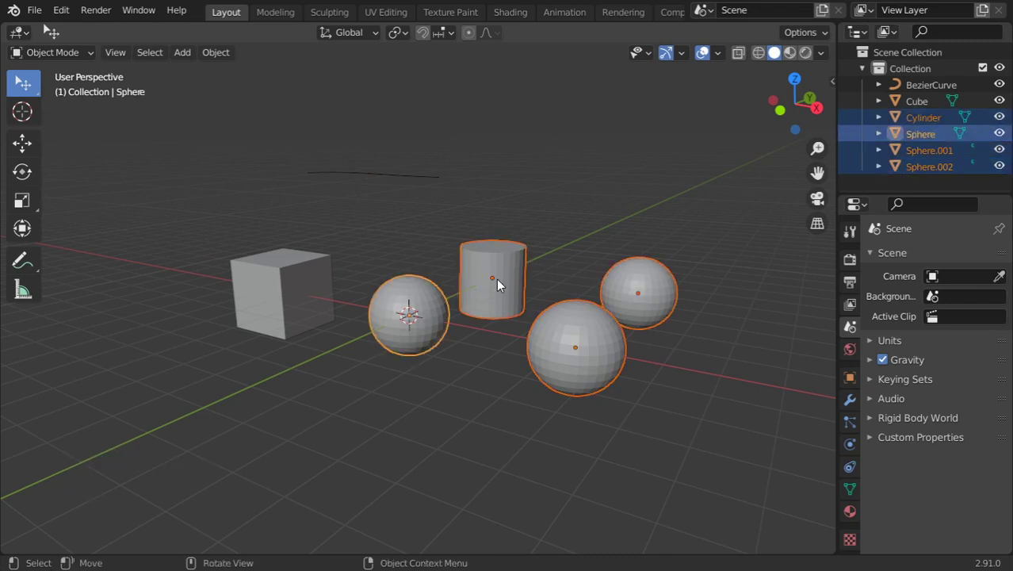
{"action": "left_click", "coordinate": [150, 52]}
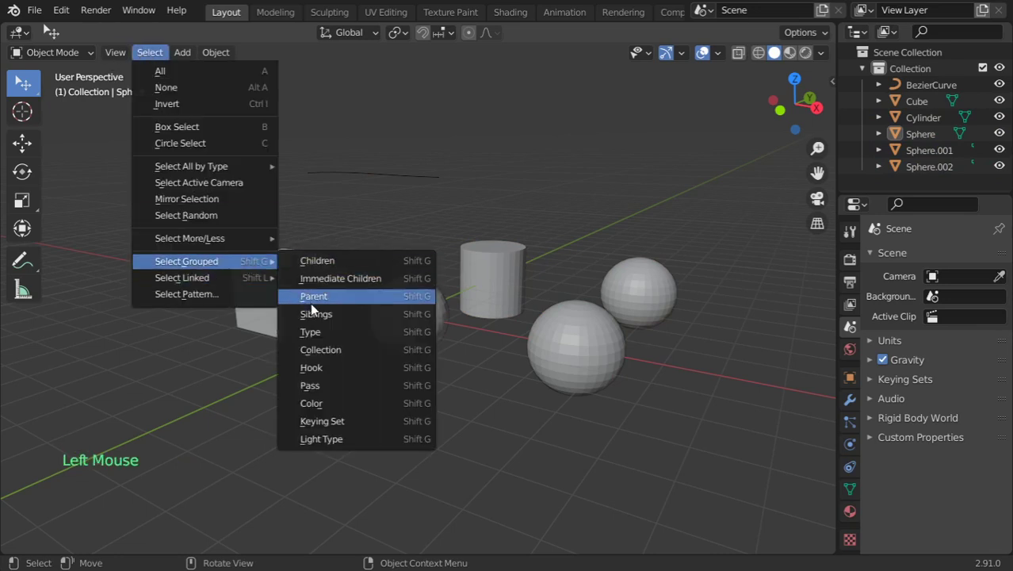
{"action": "mouse_move", "coordinate": [340, 279]}
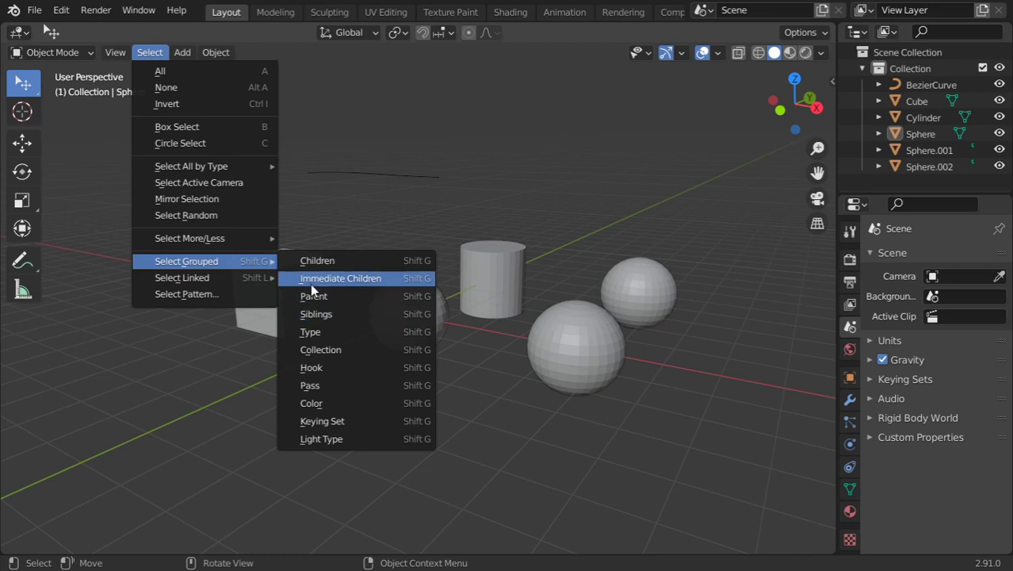
{"action": "mouse_move", "coordinate": [316, 367]}
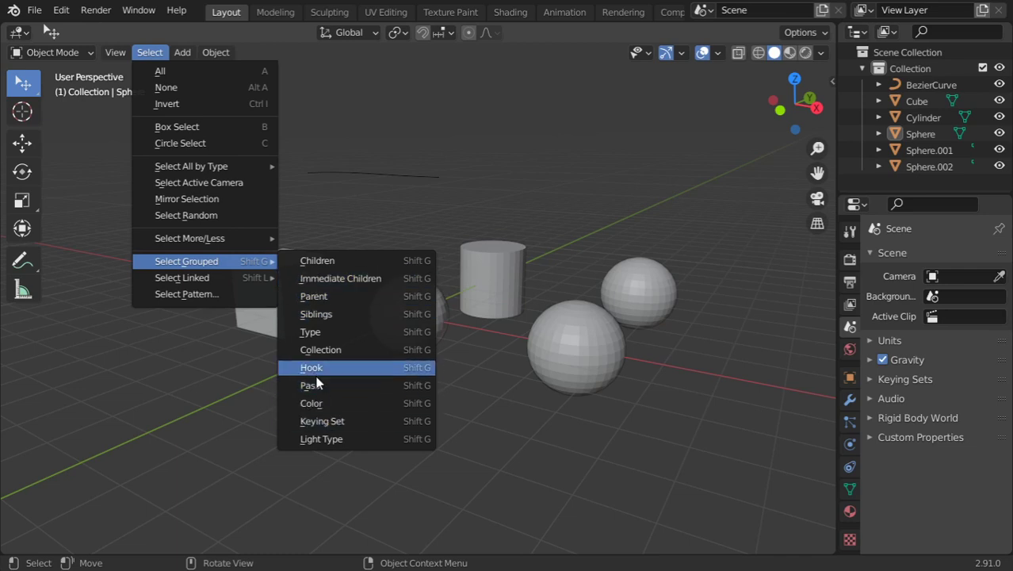
{"action": "mouse_move", "coordinate": [314, 296]}
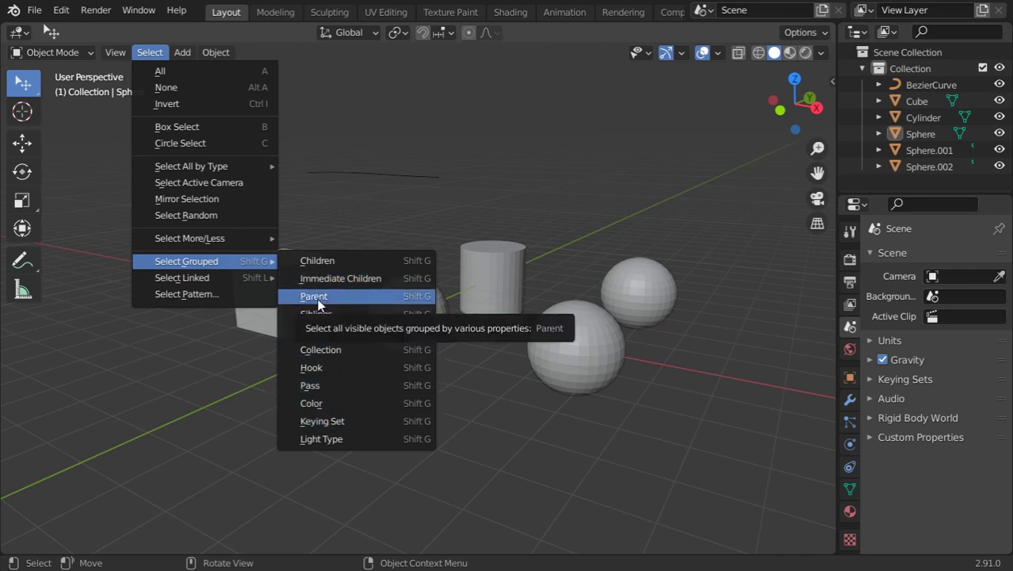
{"action": "mouse_move", "coordinate": [332, 385]}
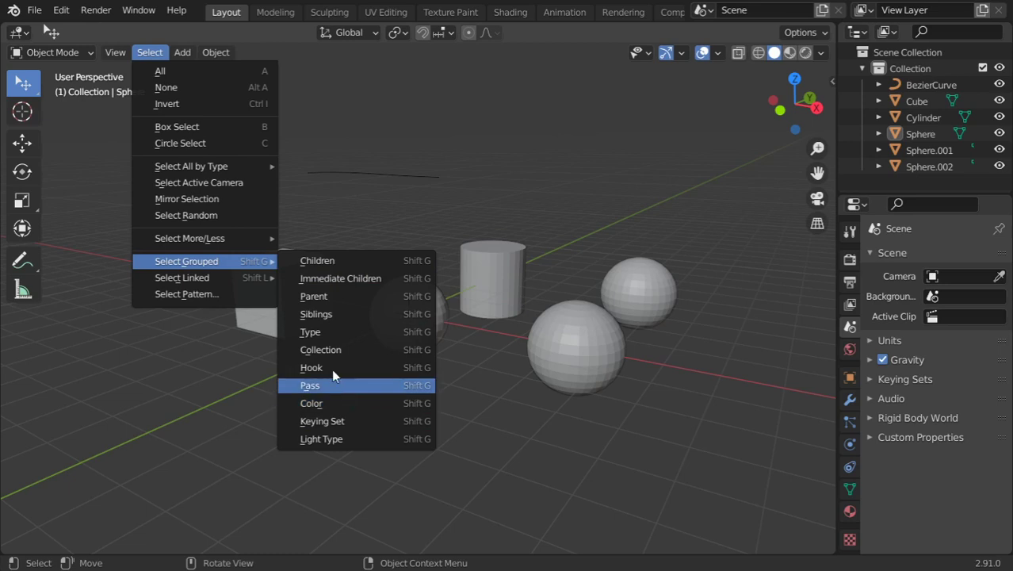
{"action": "mouse_move", "coordinate": [333, 332]}
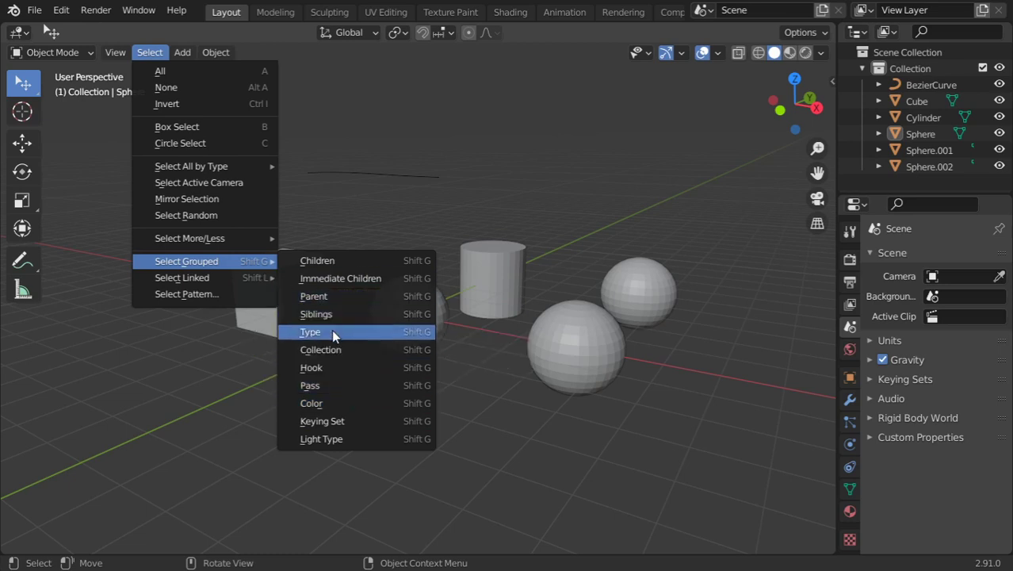
{"action": "mouse_move", "coordinate": [353, 349]}
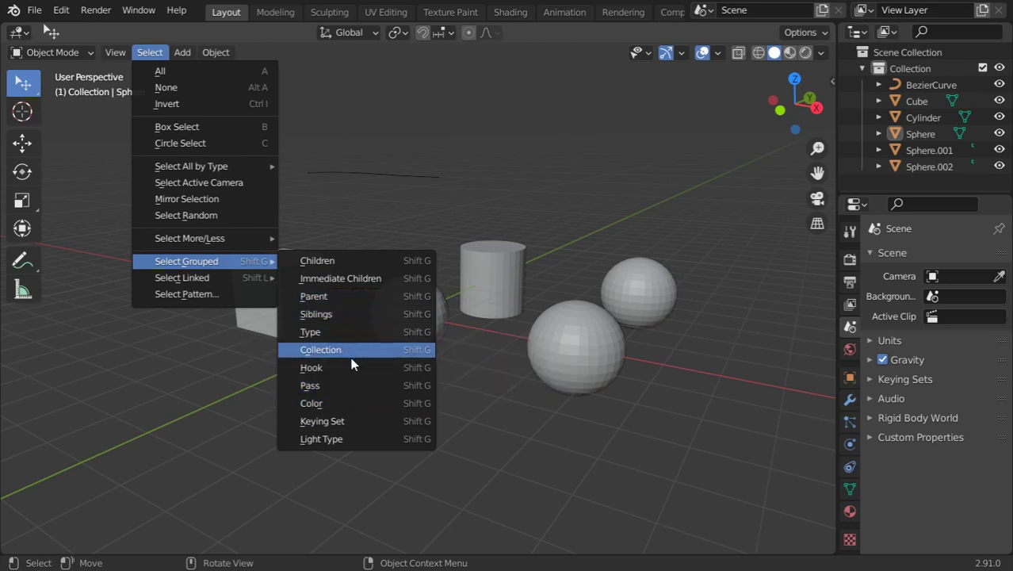
{"action": "left_click", "coordinate": [320, 350]}
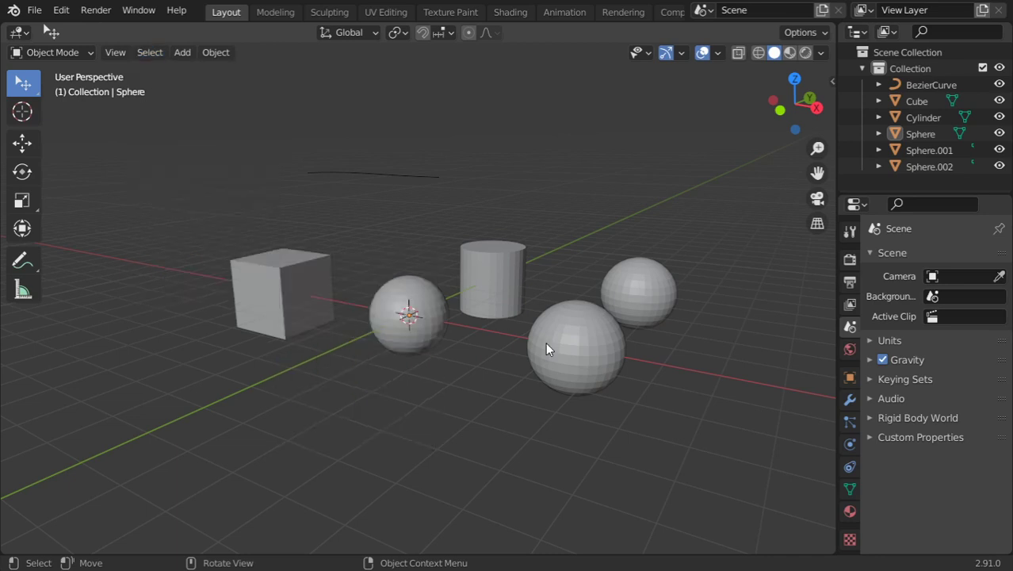
{"action": "mouse_move", "coordinate": [559, 372]}
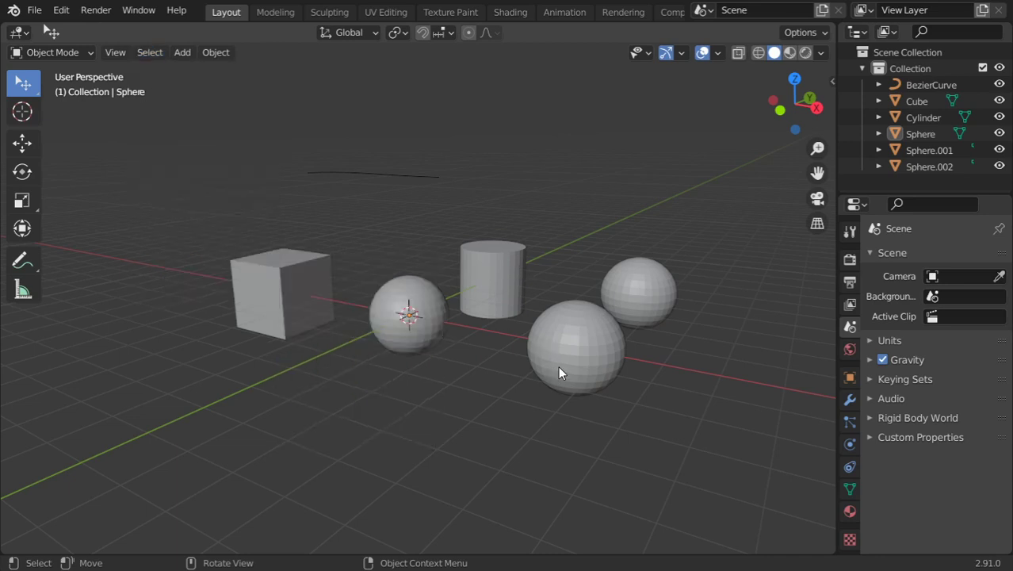